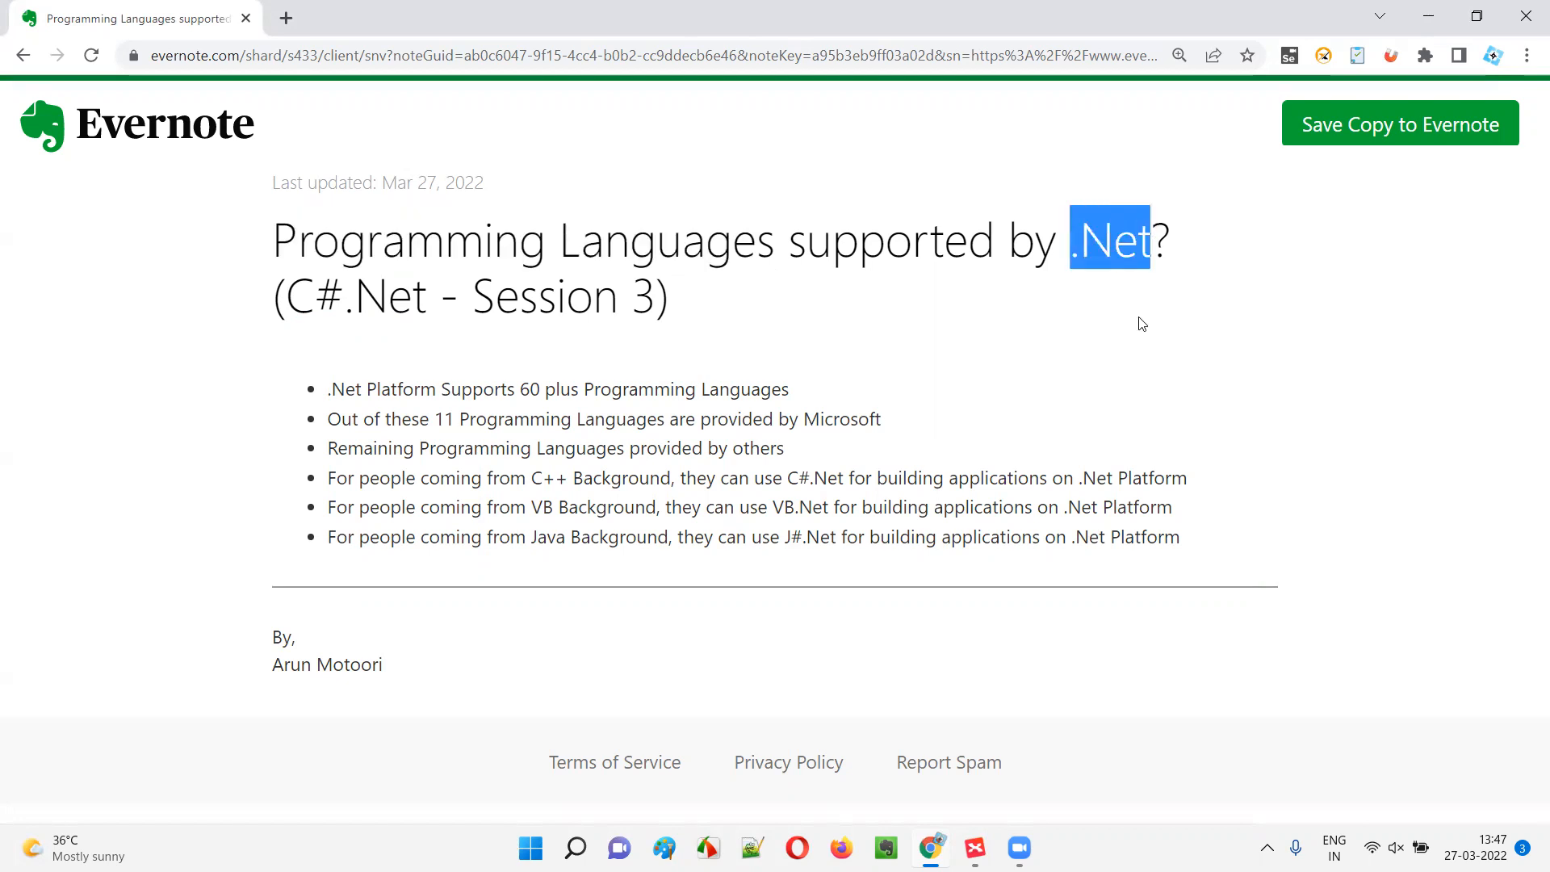
Switch to the C# mind map and select the .Net Developer Platform and 60-plus languages topics
click(974, 847)
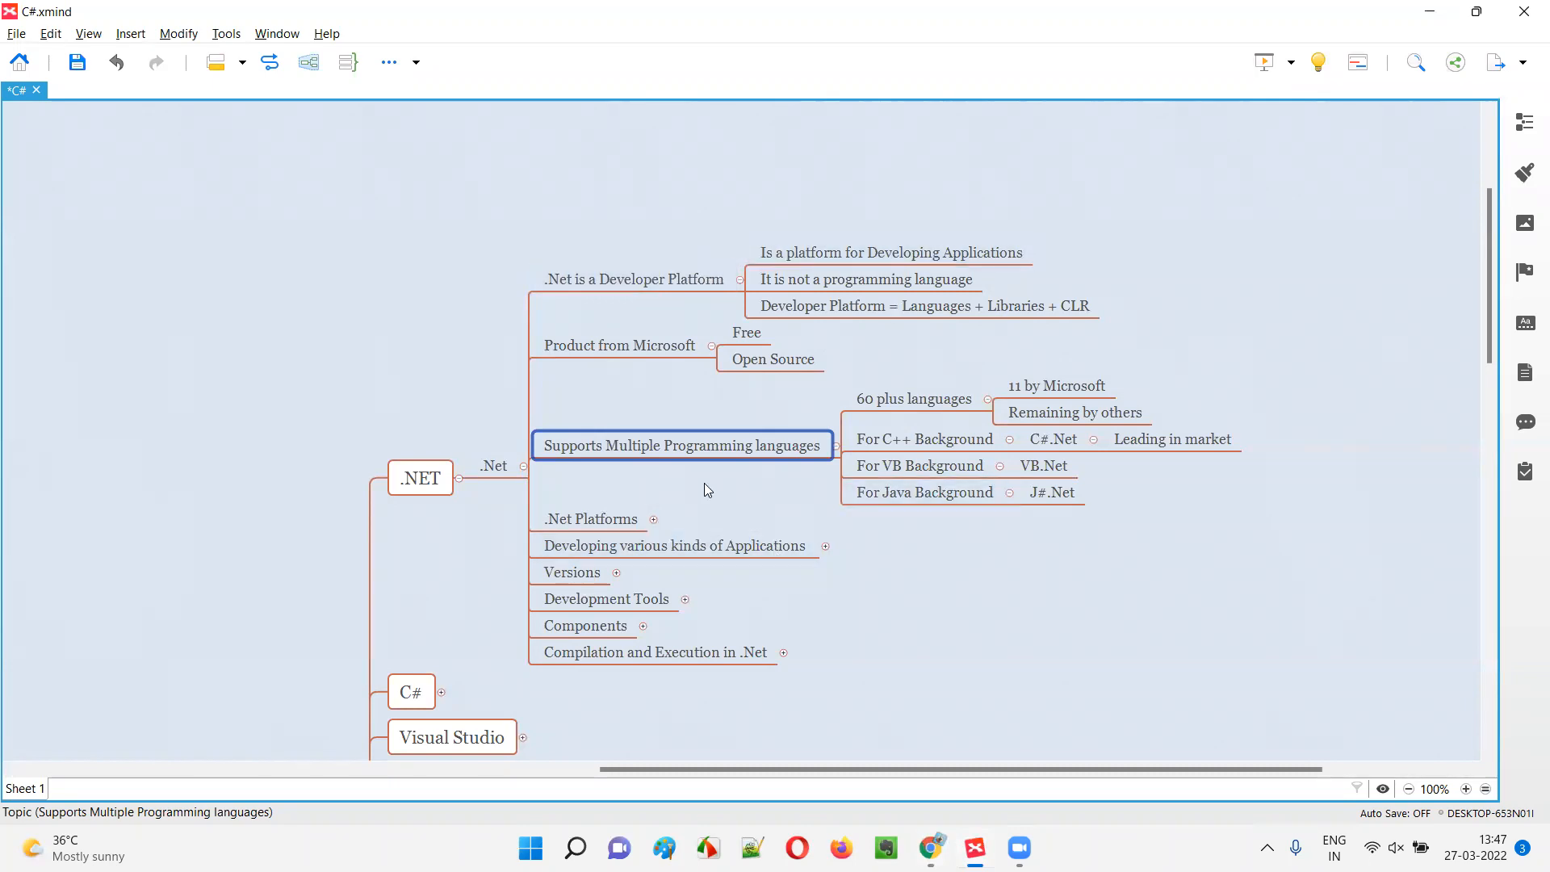
mouse_move(788, 459)
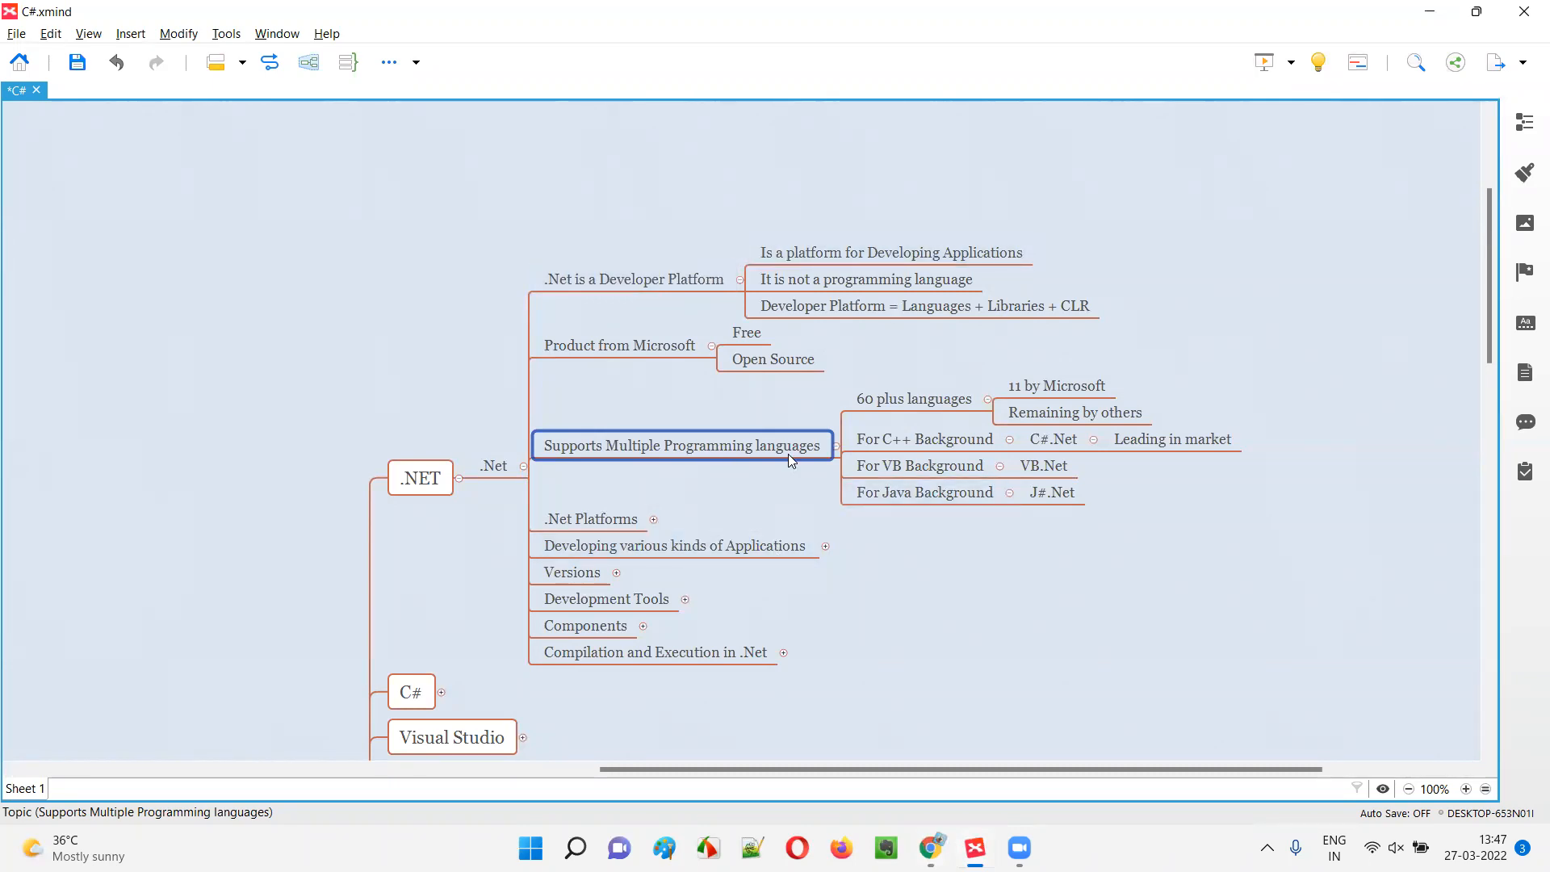
click(912, 397)
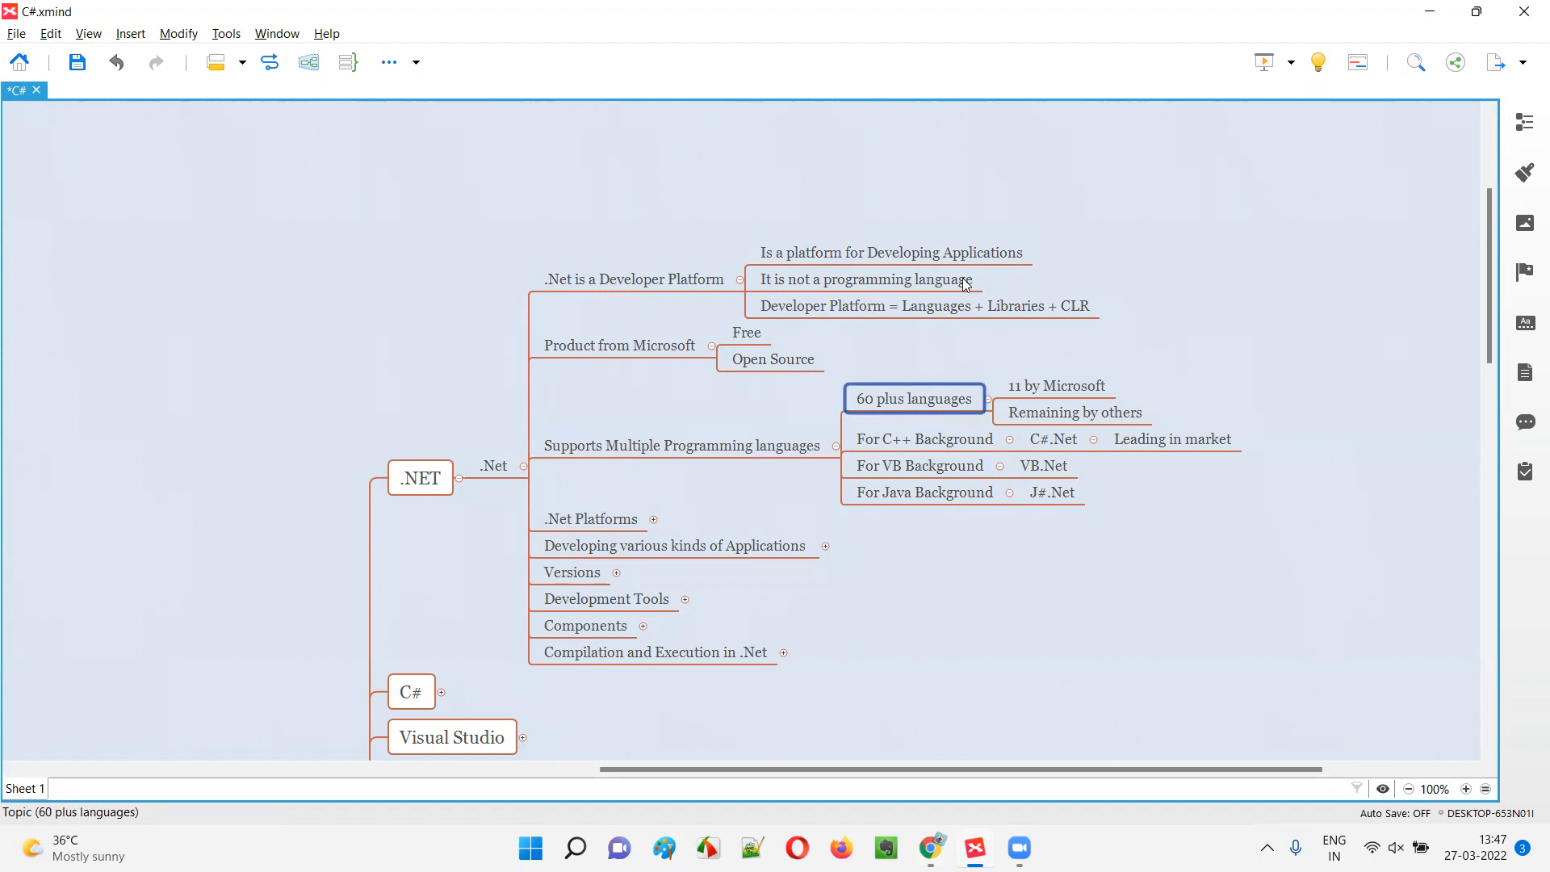
click(634, 279)
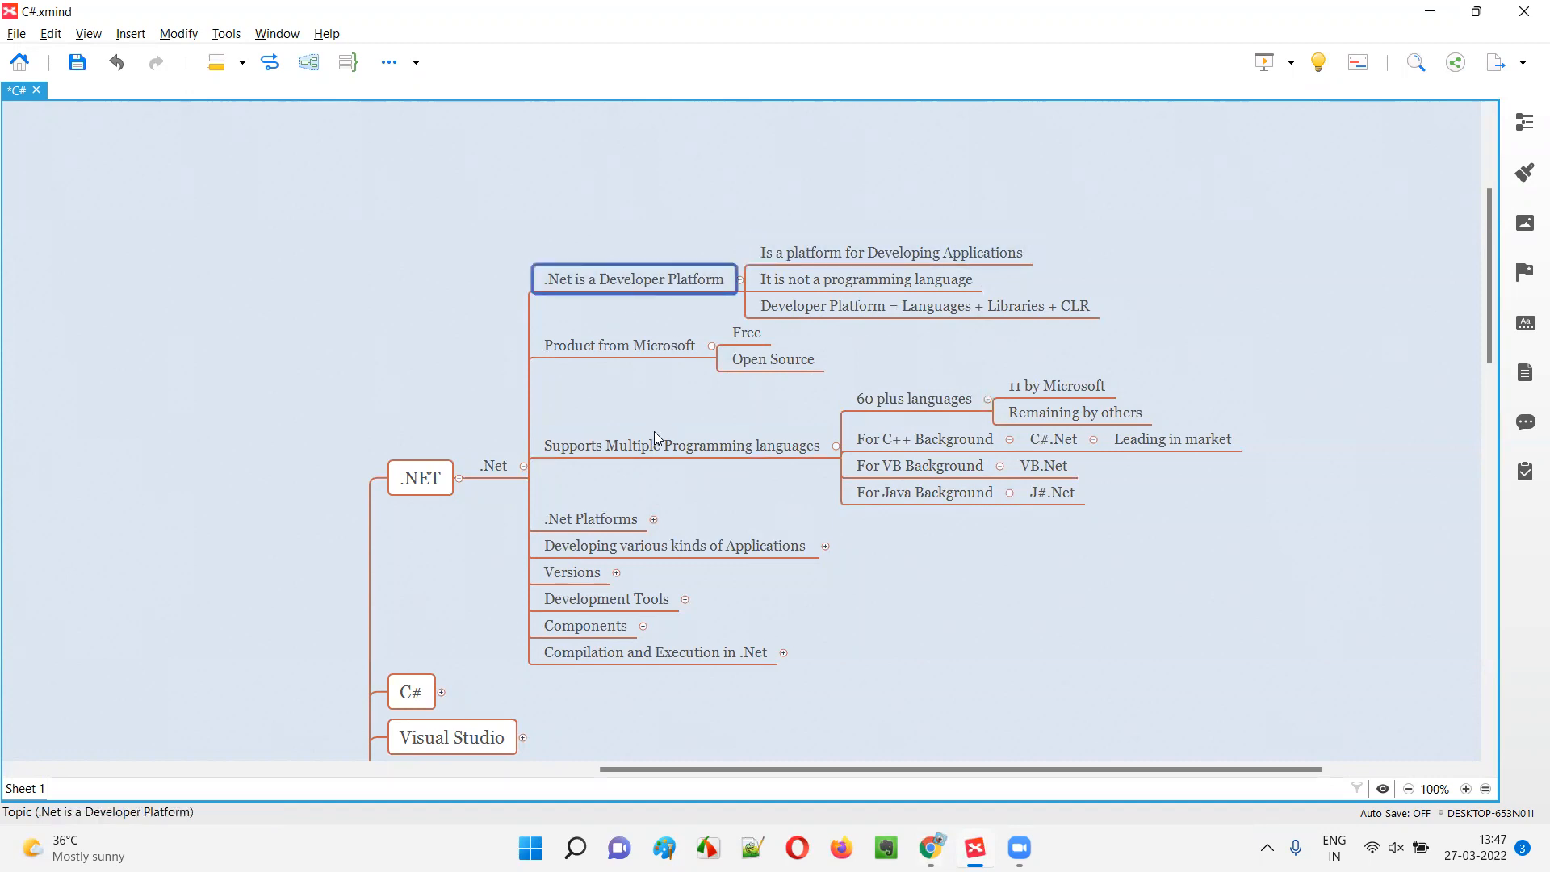
mouse_move(927, 379)
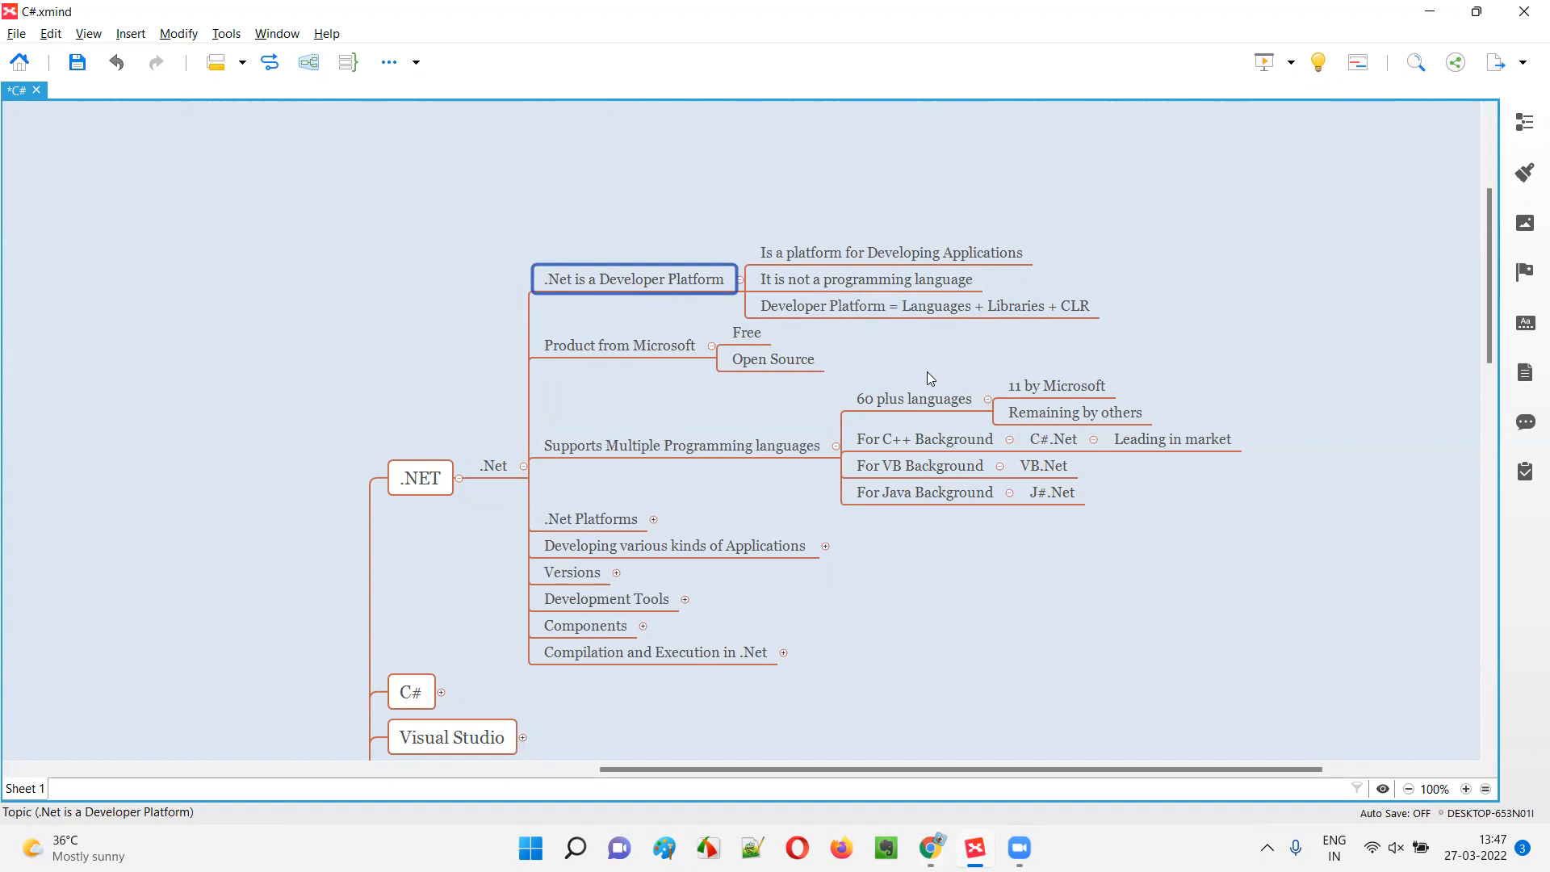
click(912, 398)
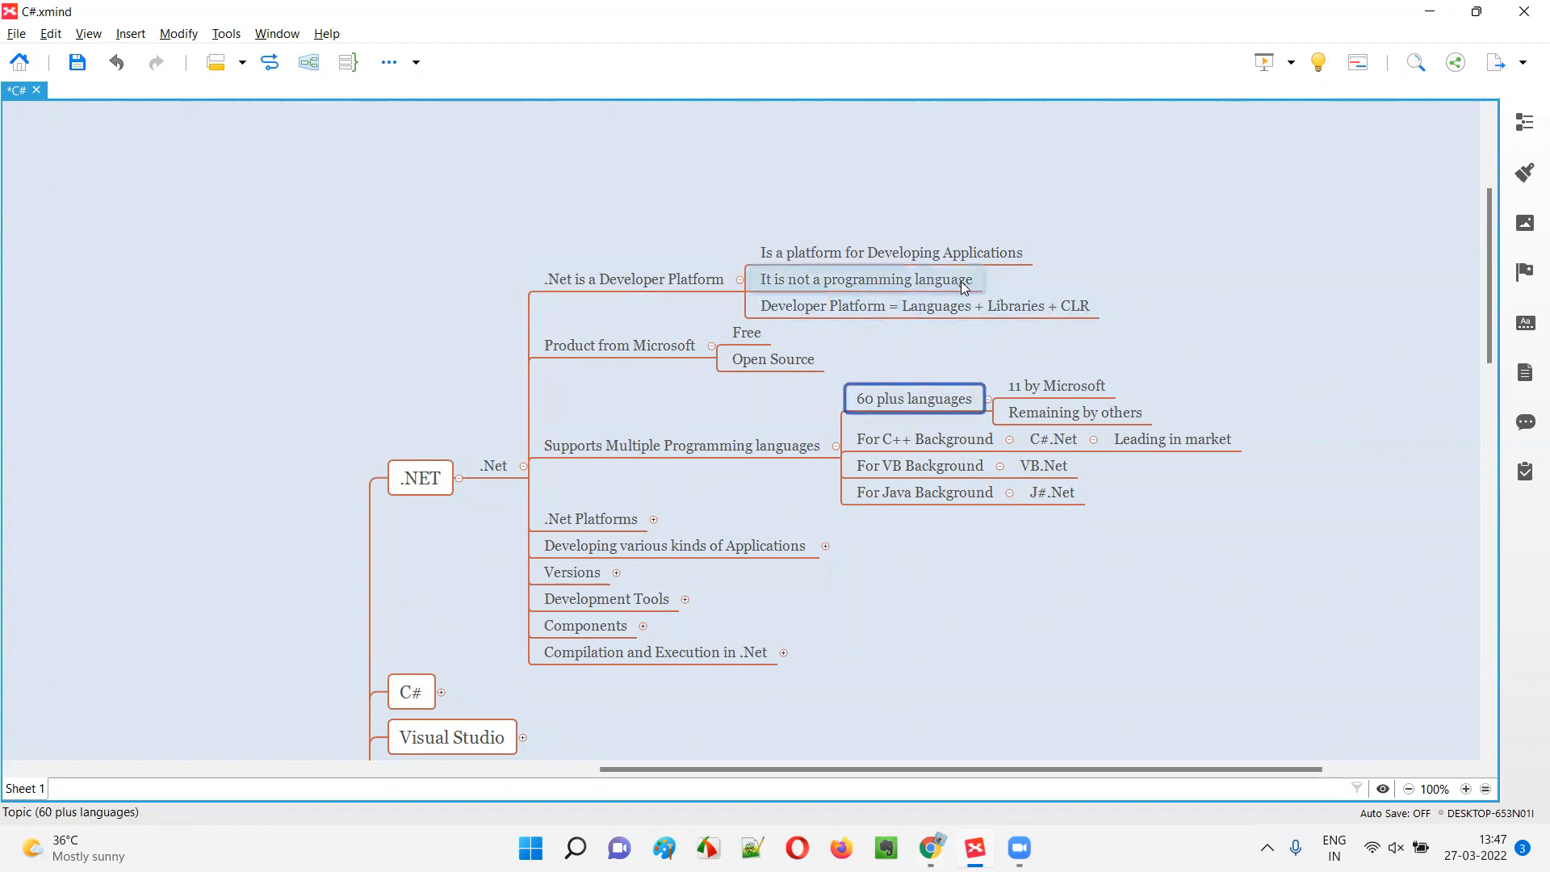
click(889, 251)
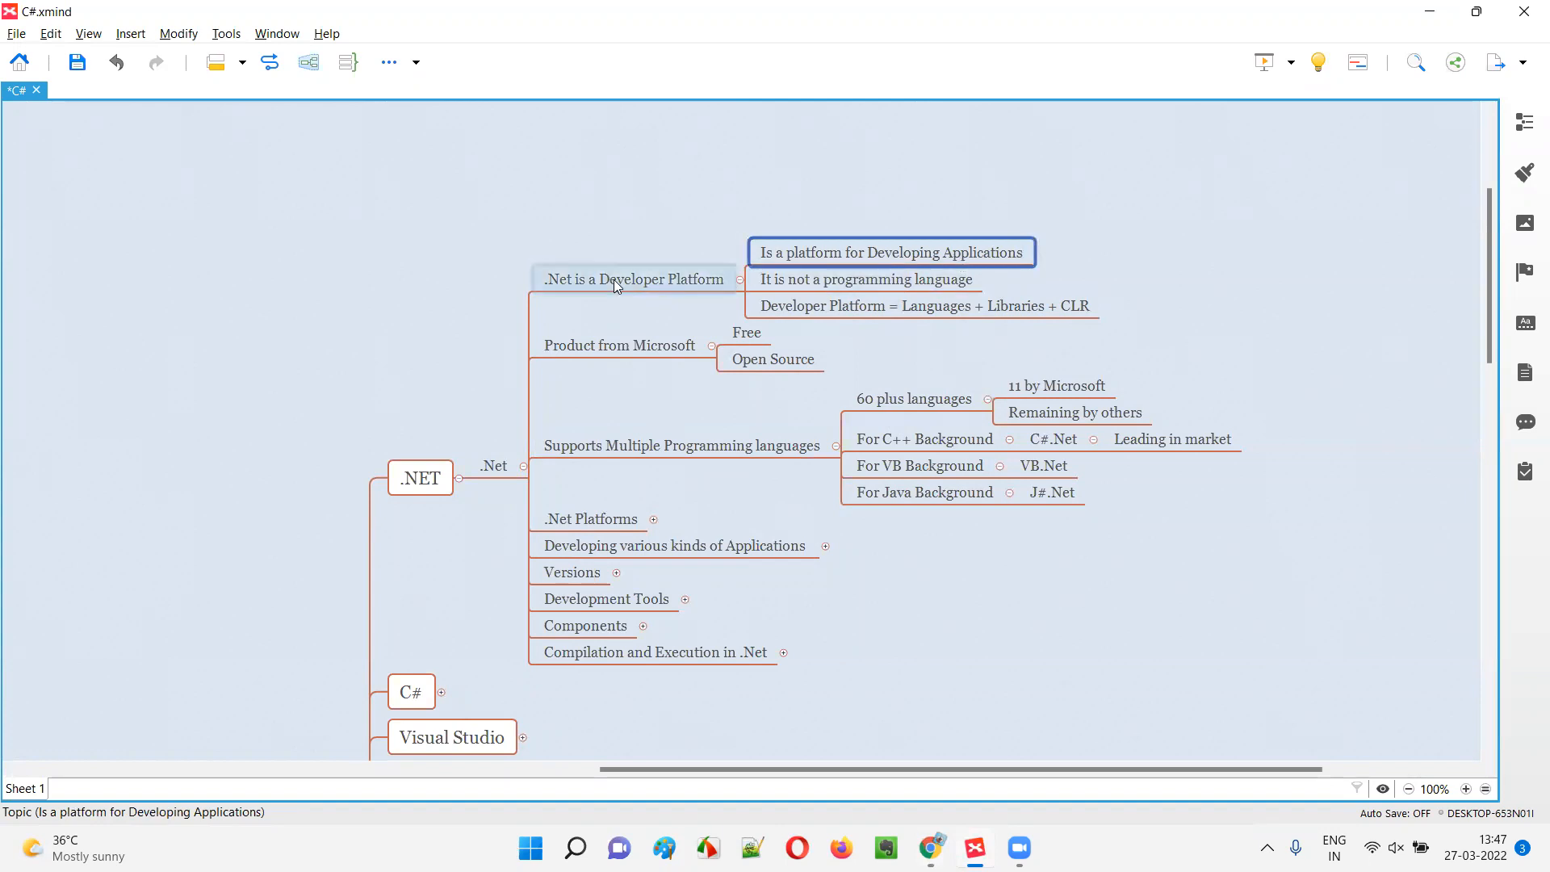
click(634, 278)
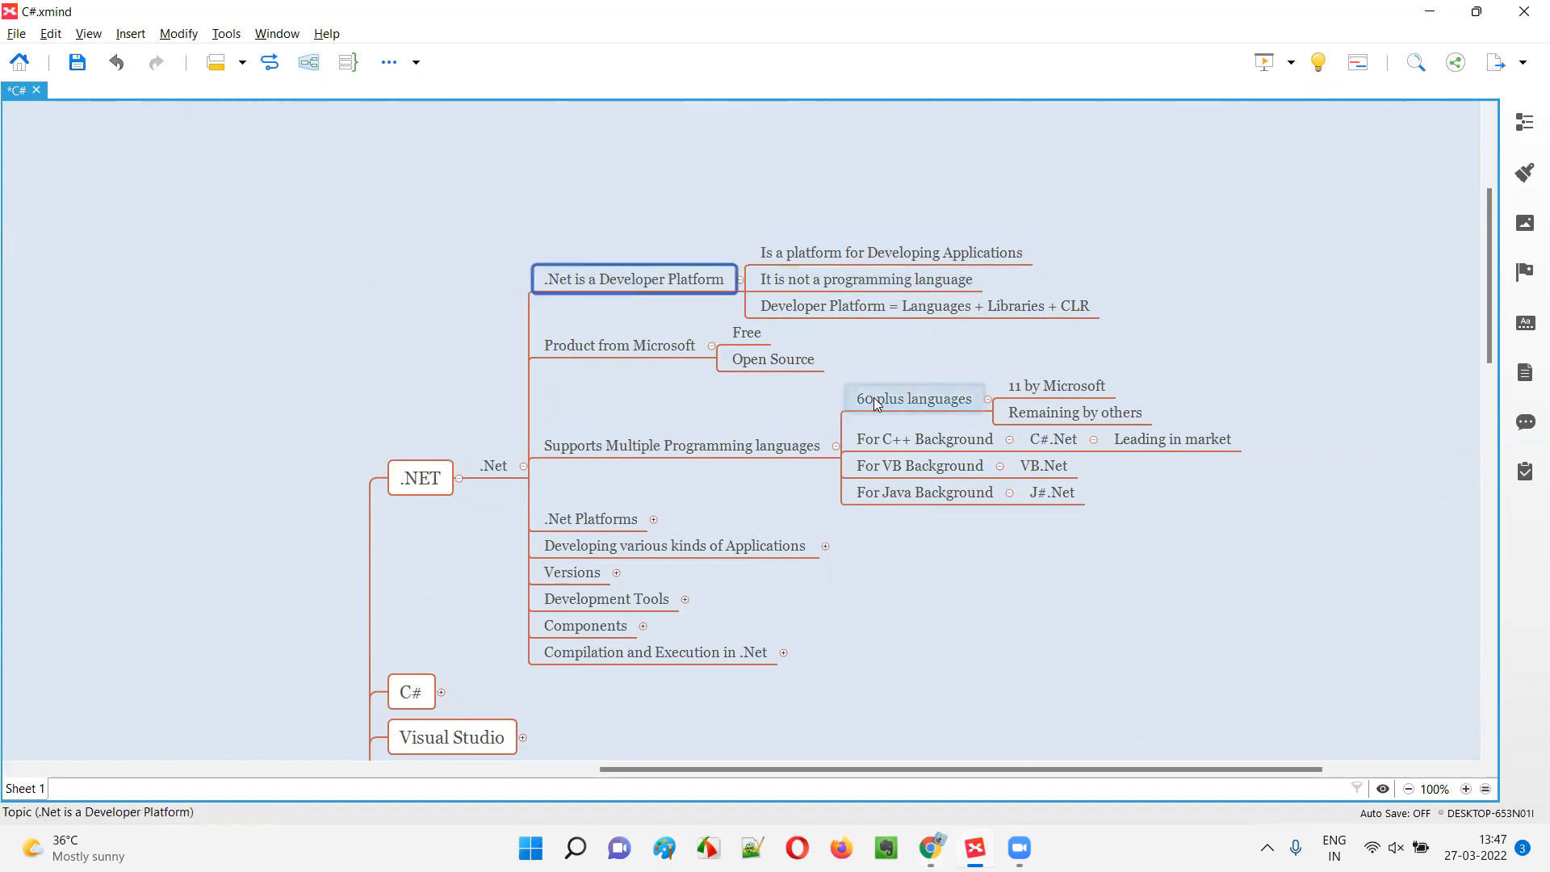
Select the 11 by Microsoft, Remaining by others and For C++ Background topics
click(912, 397)
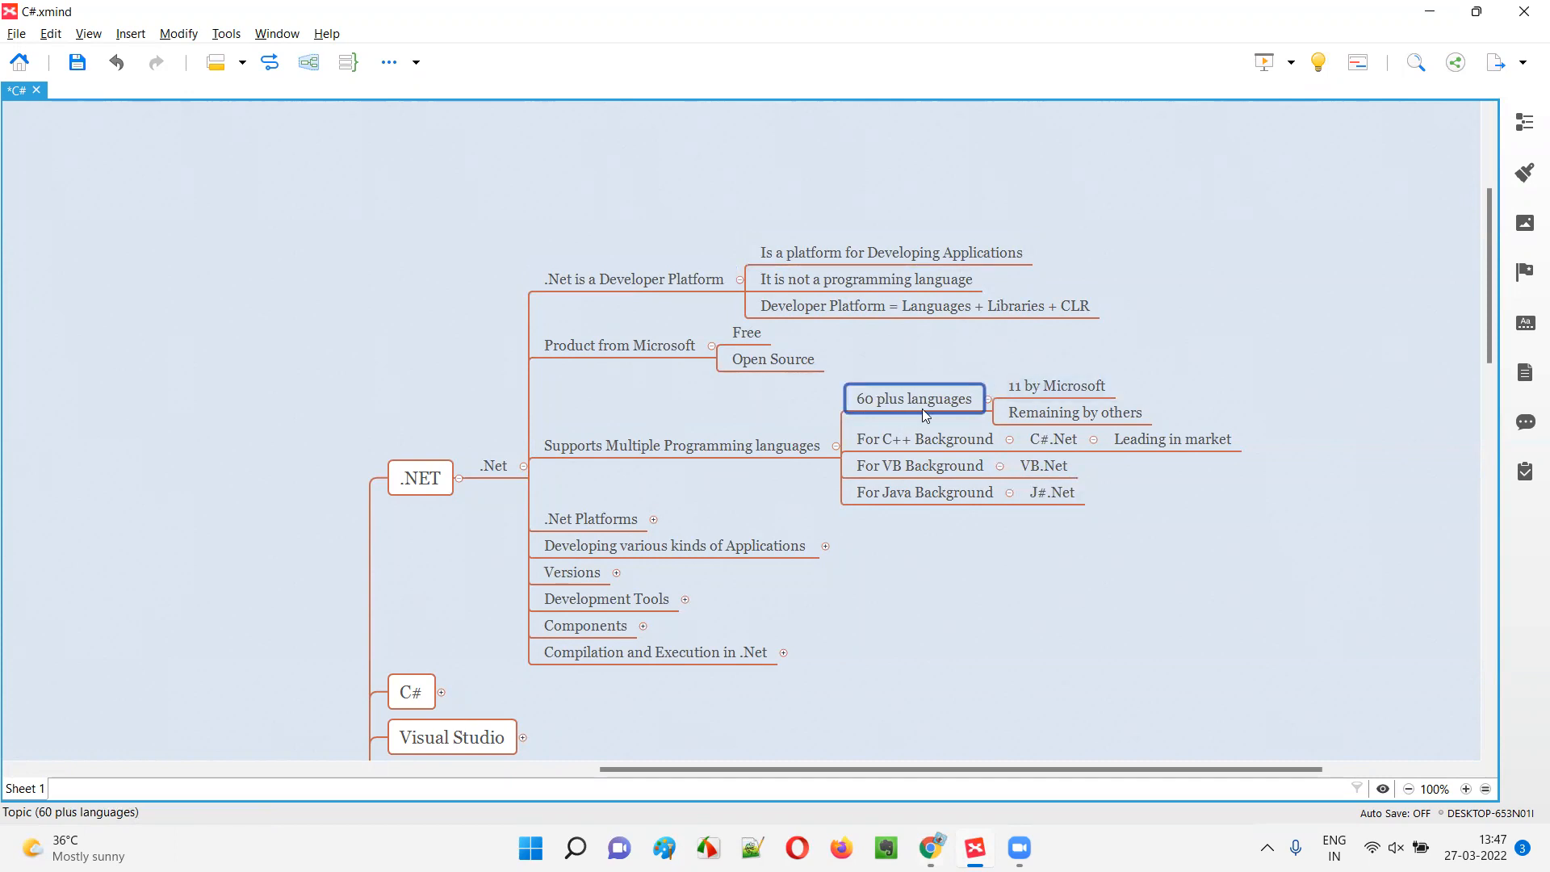
mouse_move(891, 409)
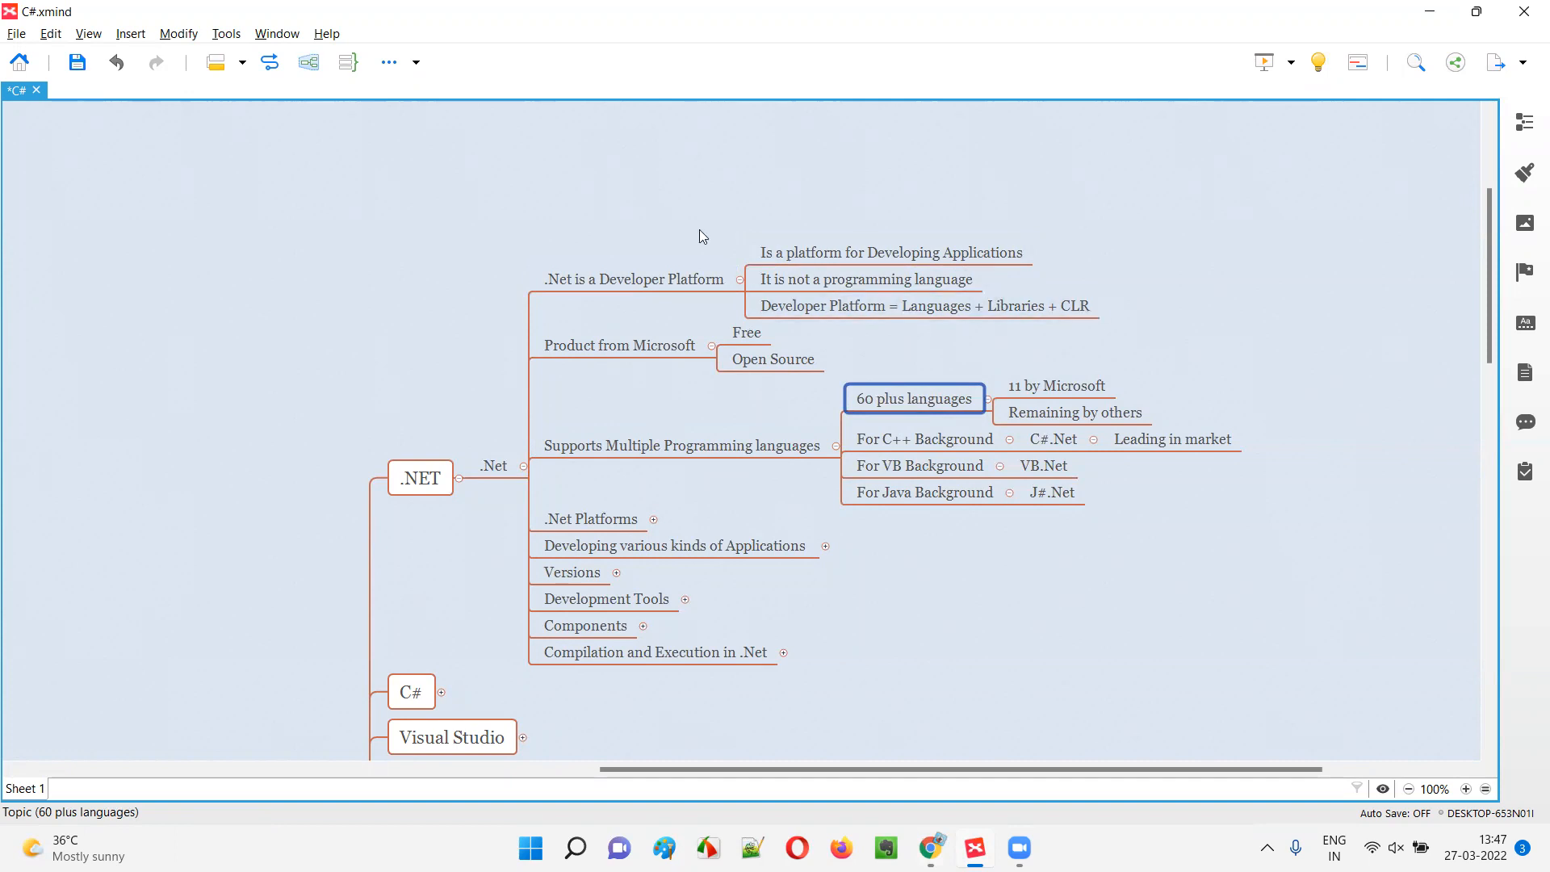
click(889, 252)
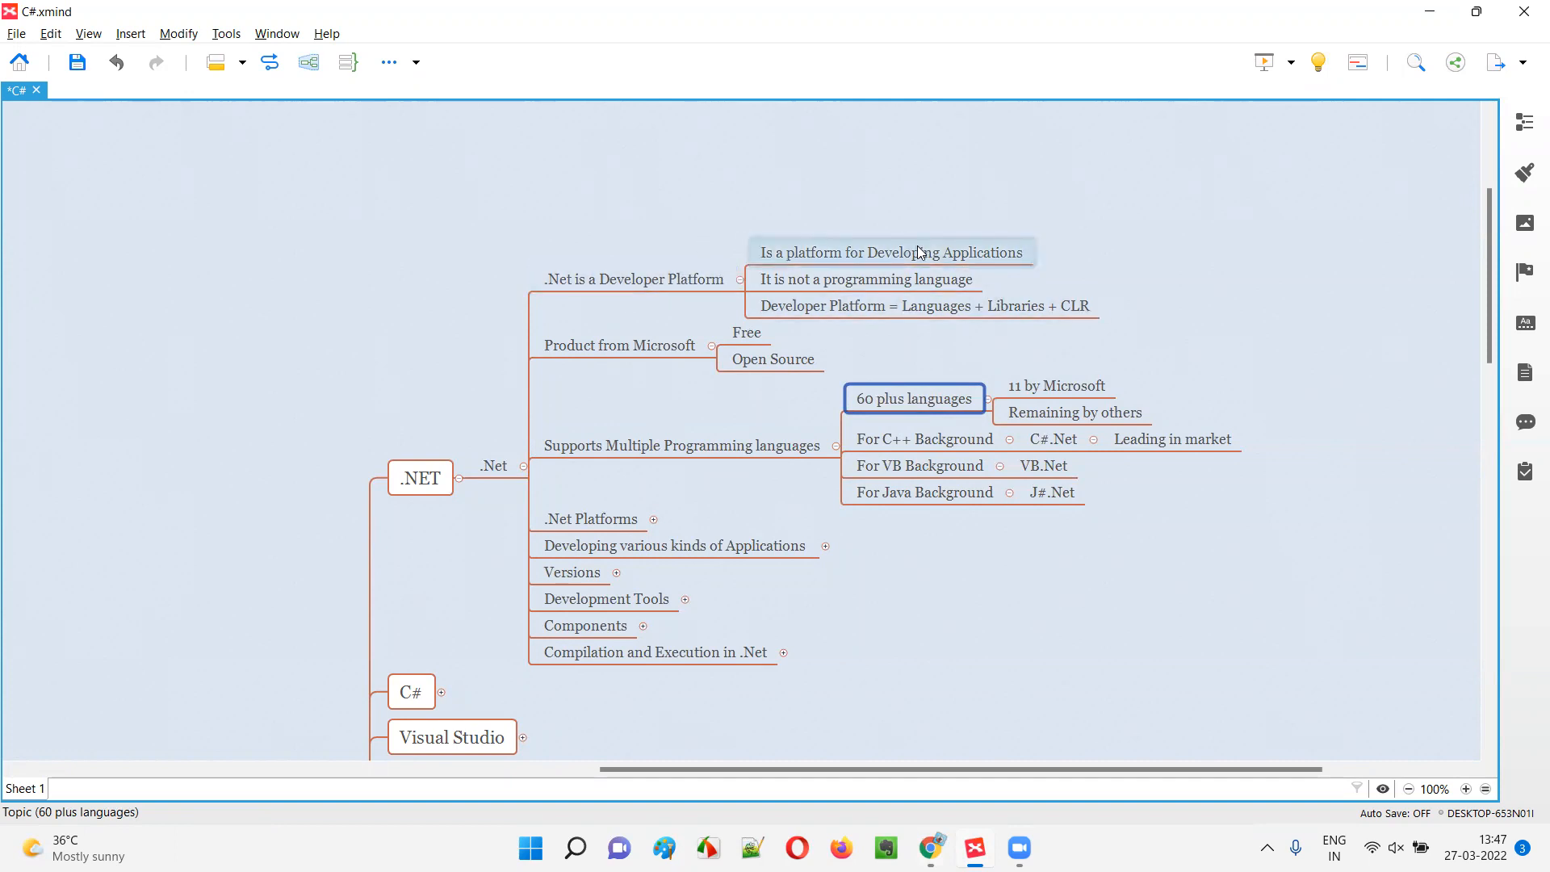
click(1055, 384)
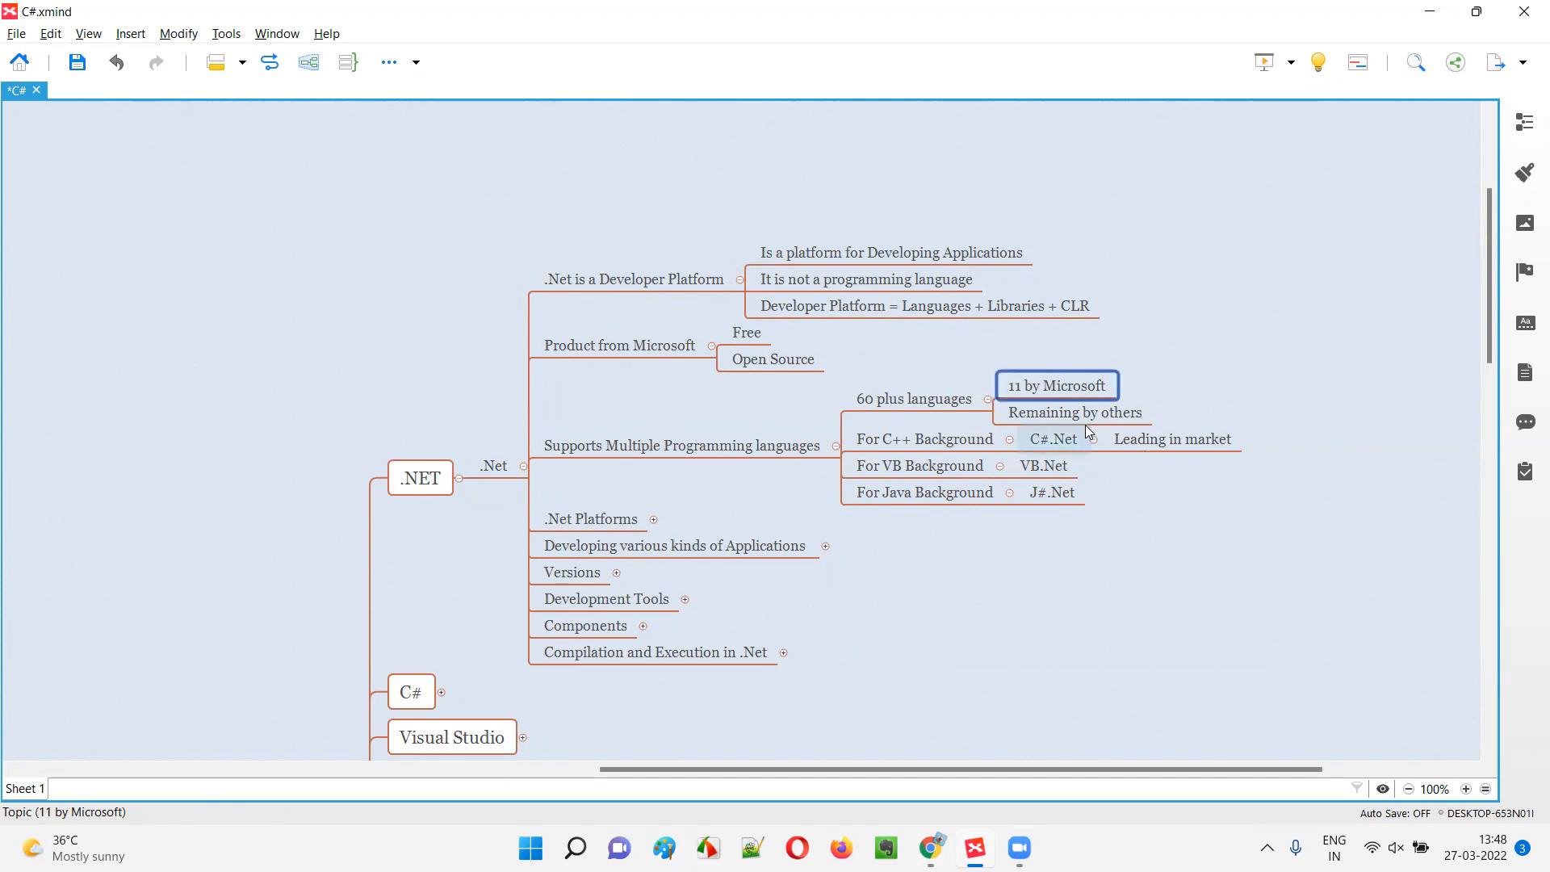
click(1070, 413)
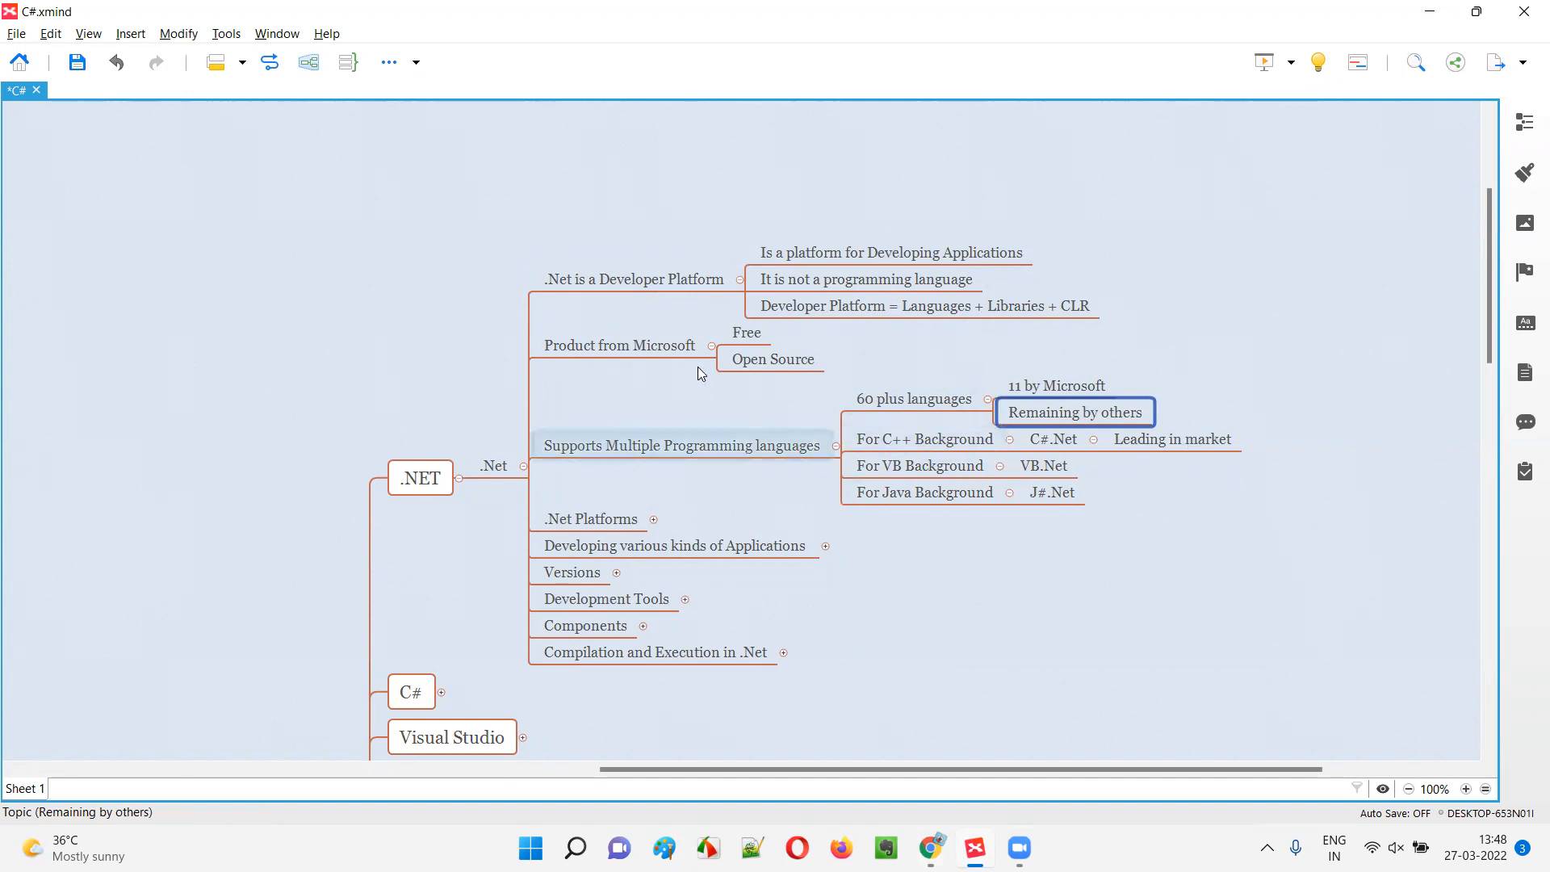
click(913, 397)
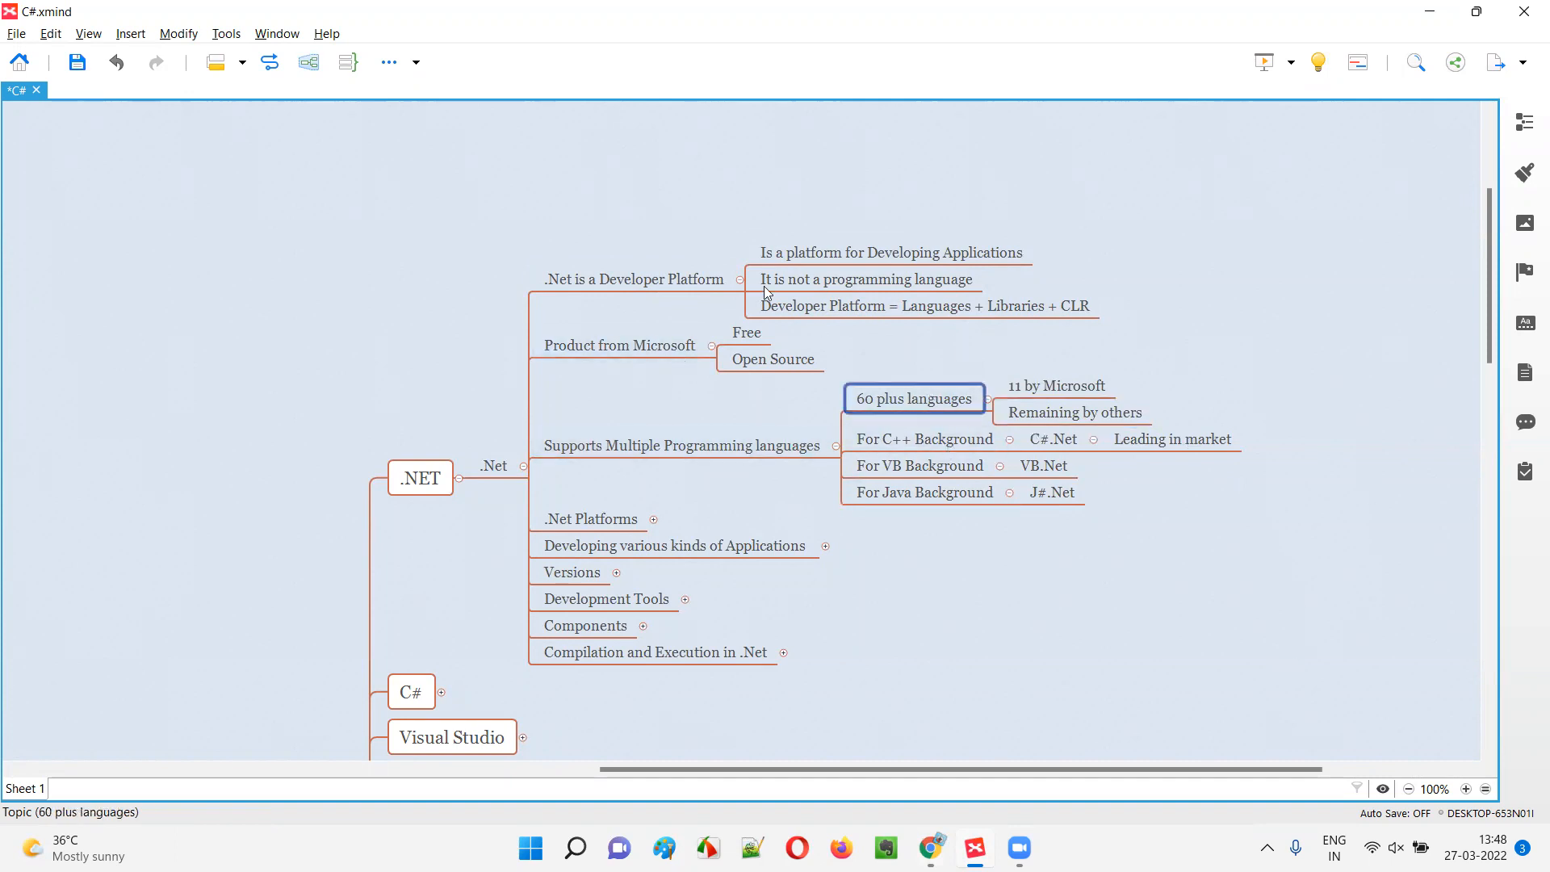
mouse_move(1001, 240)
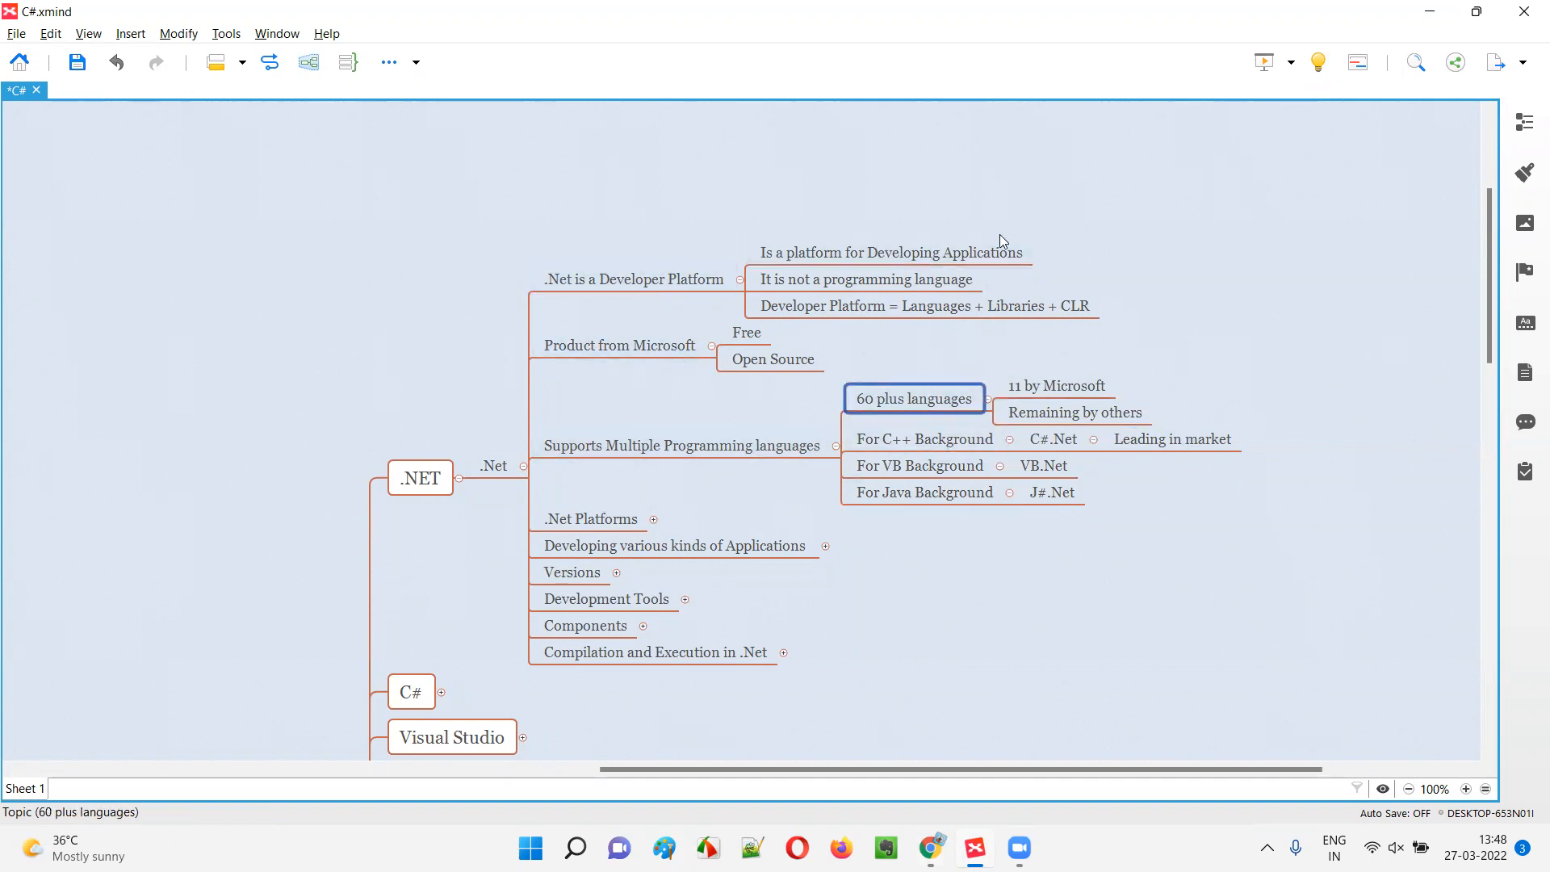
mouse_move(946, 429)
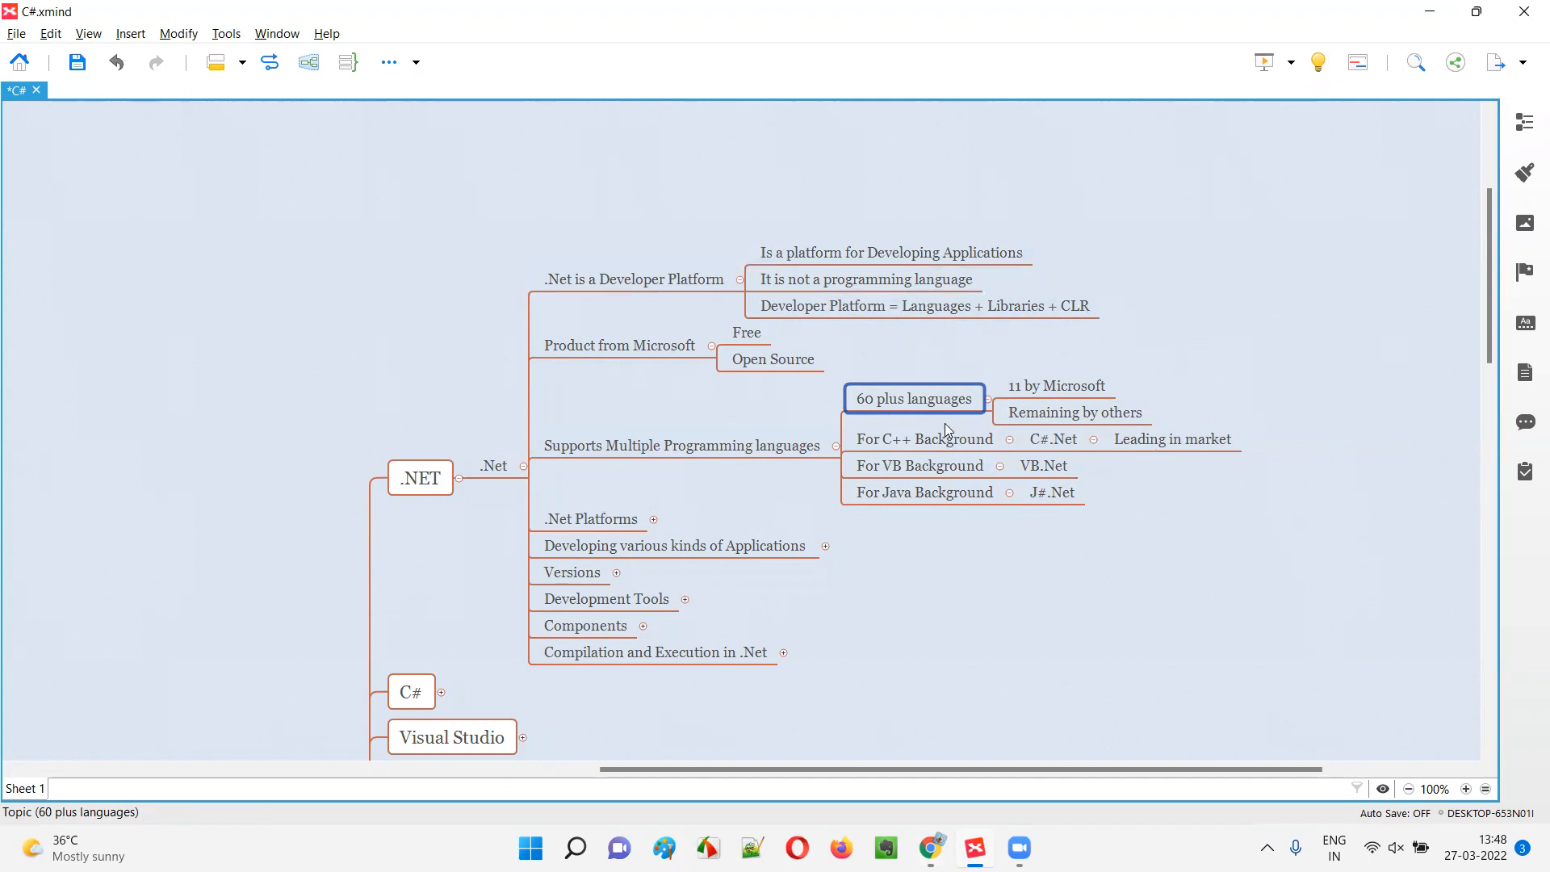
click(923, 438)
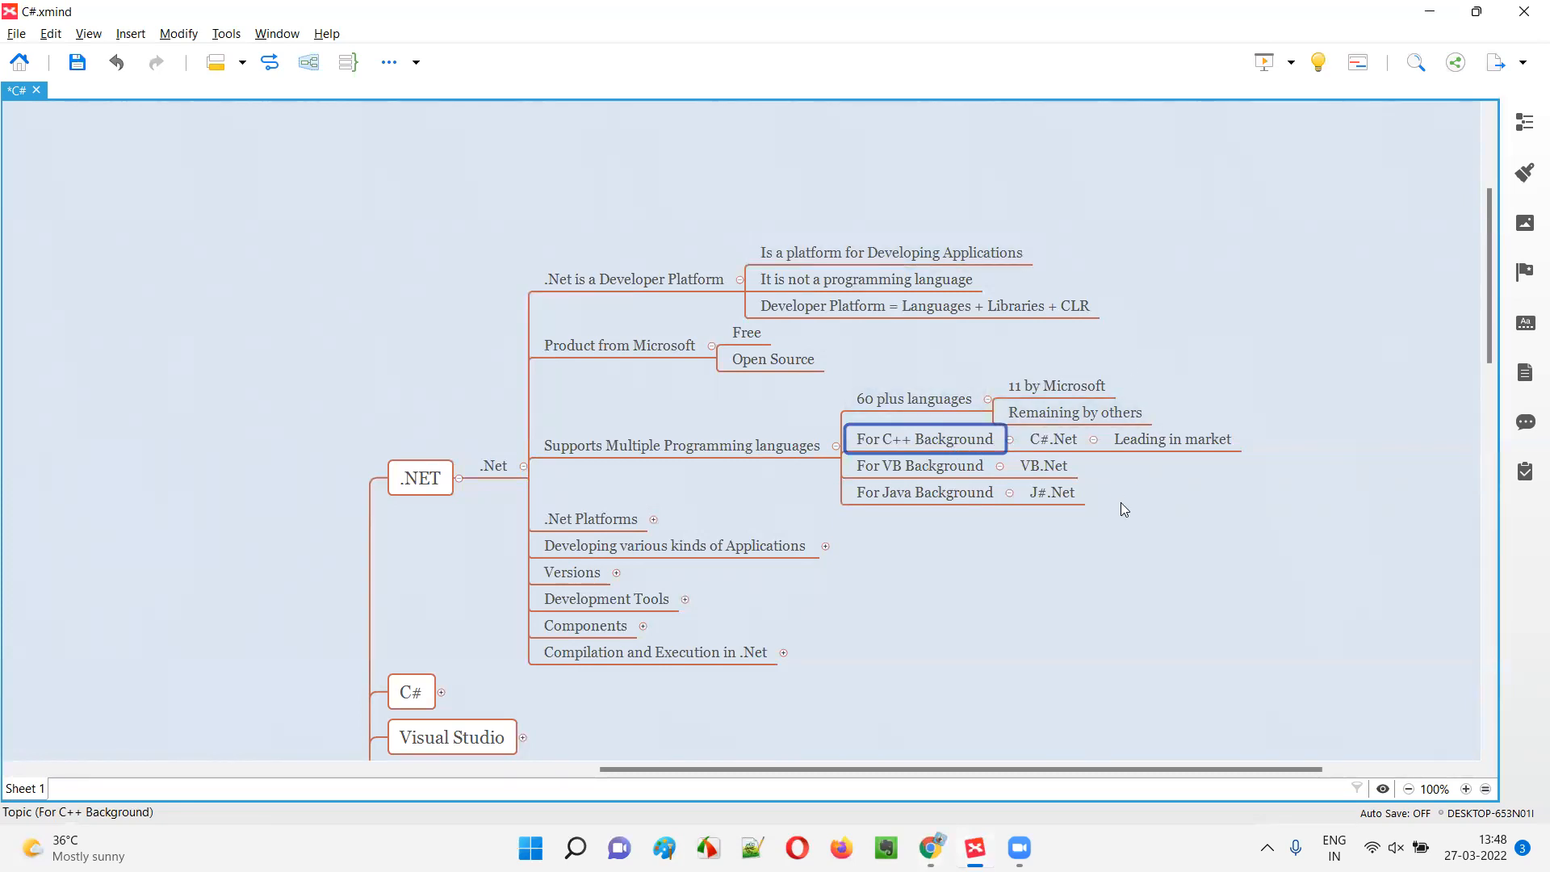
click(1053, 439)
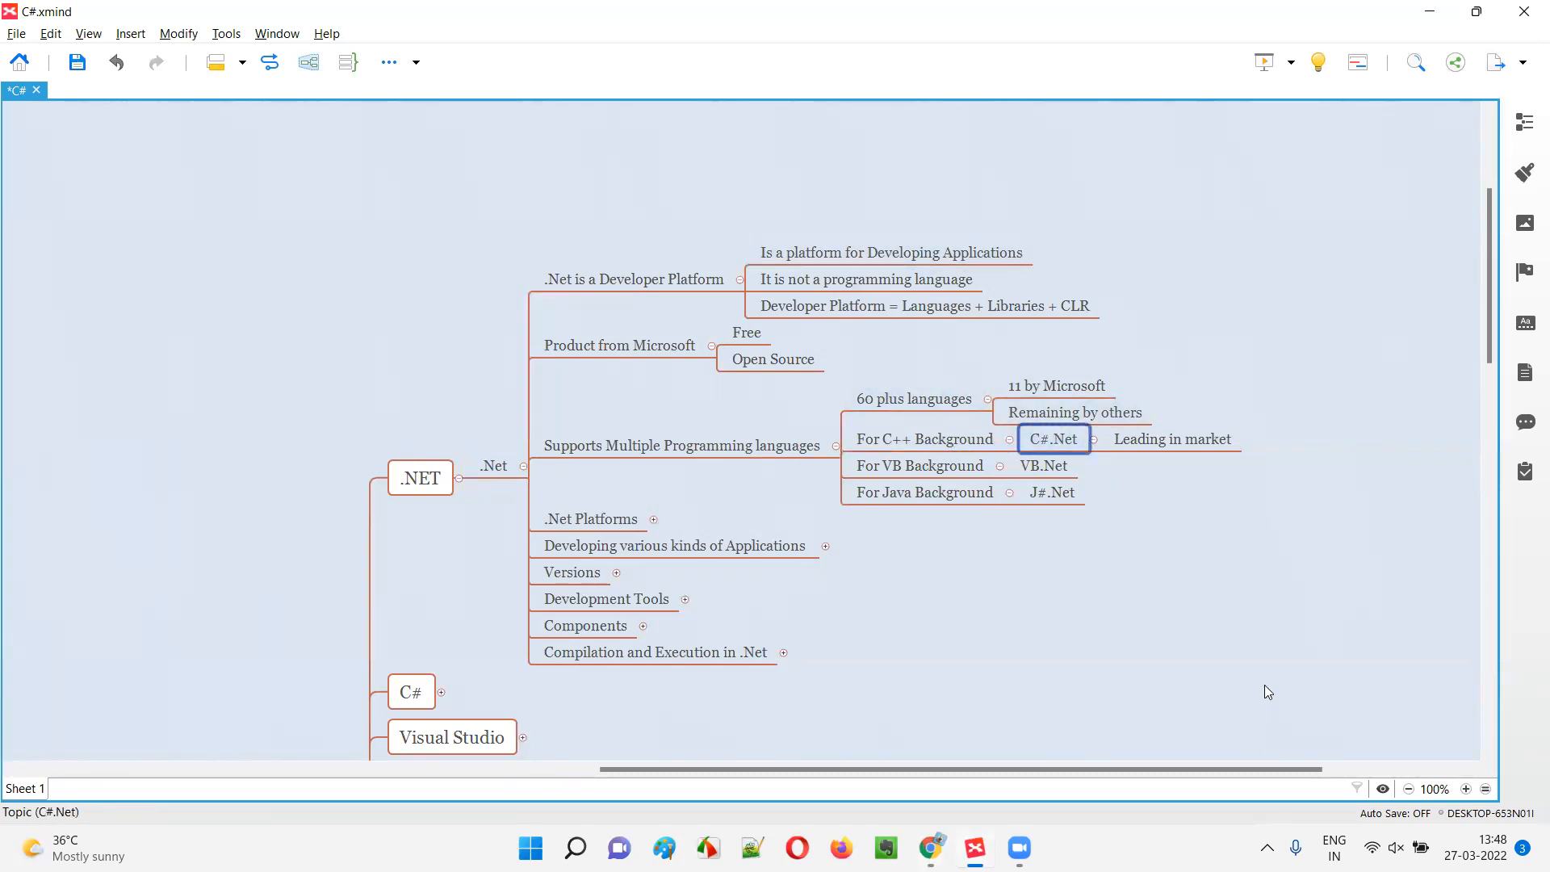
mouse_move(1030, 282)
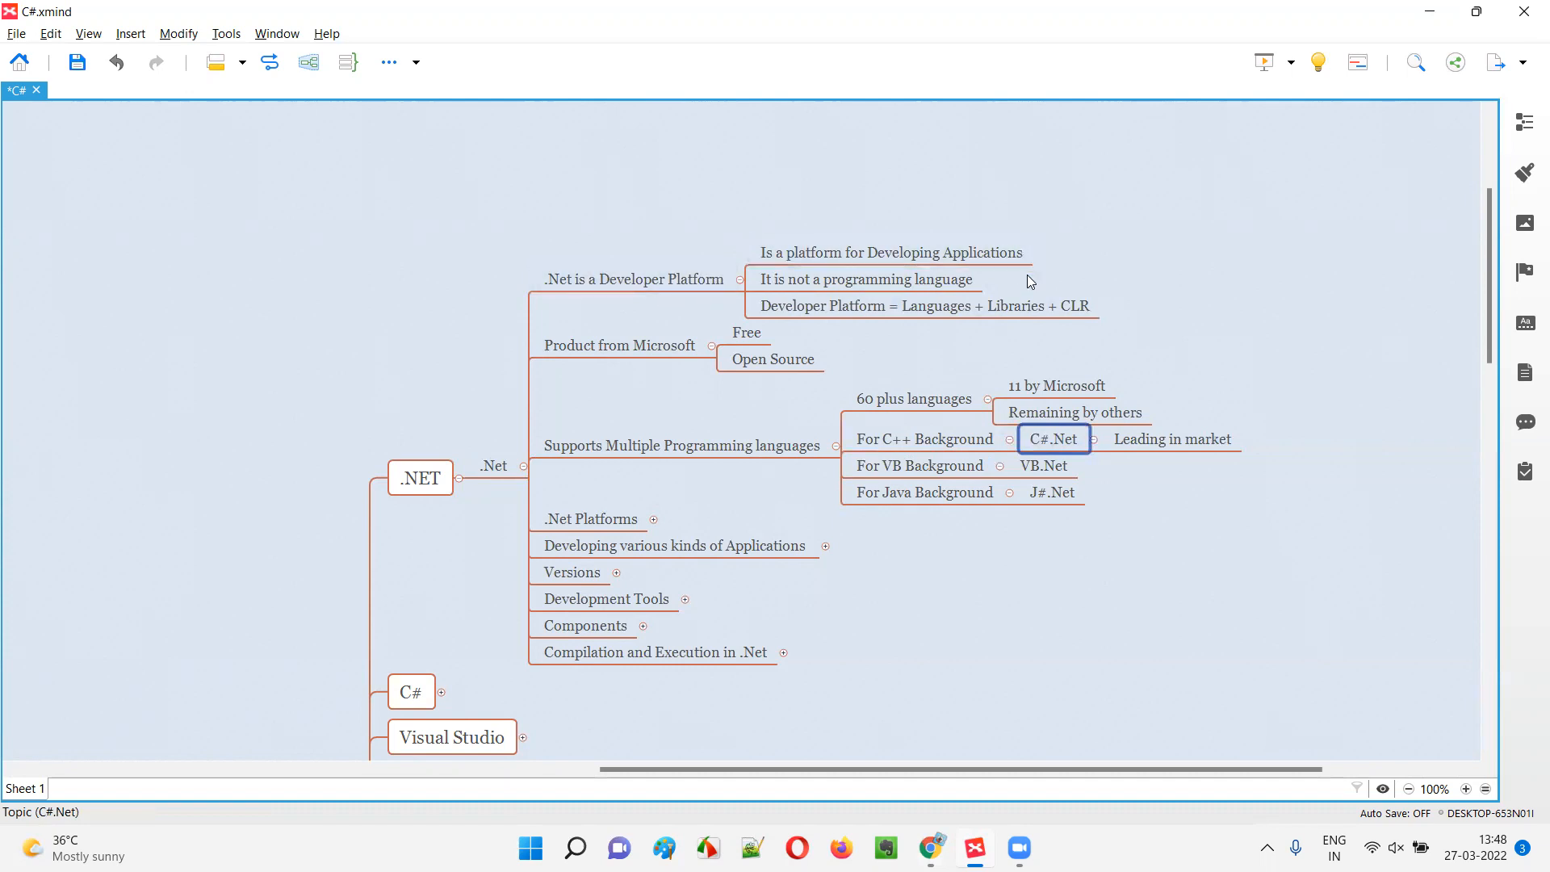
mouse_move(1172, 467)
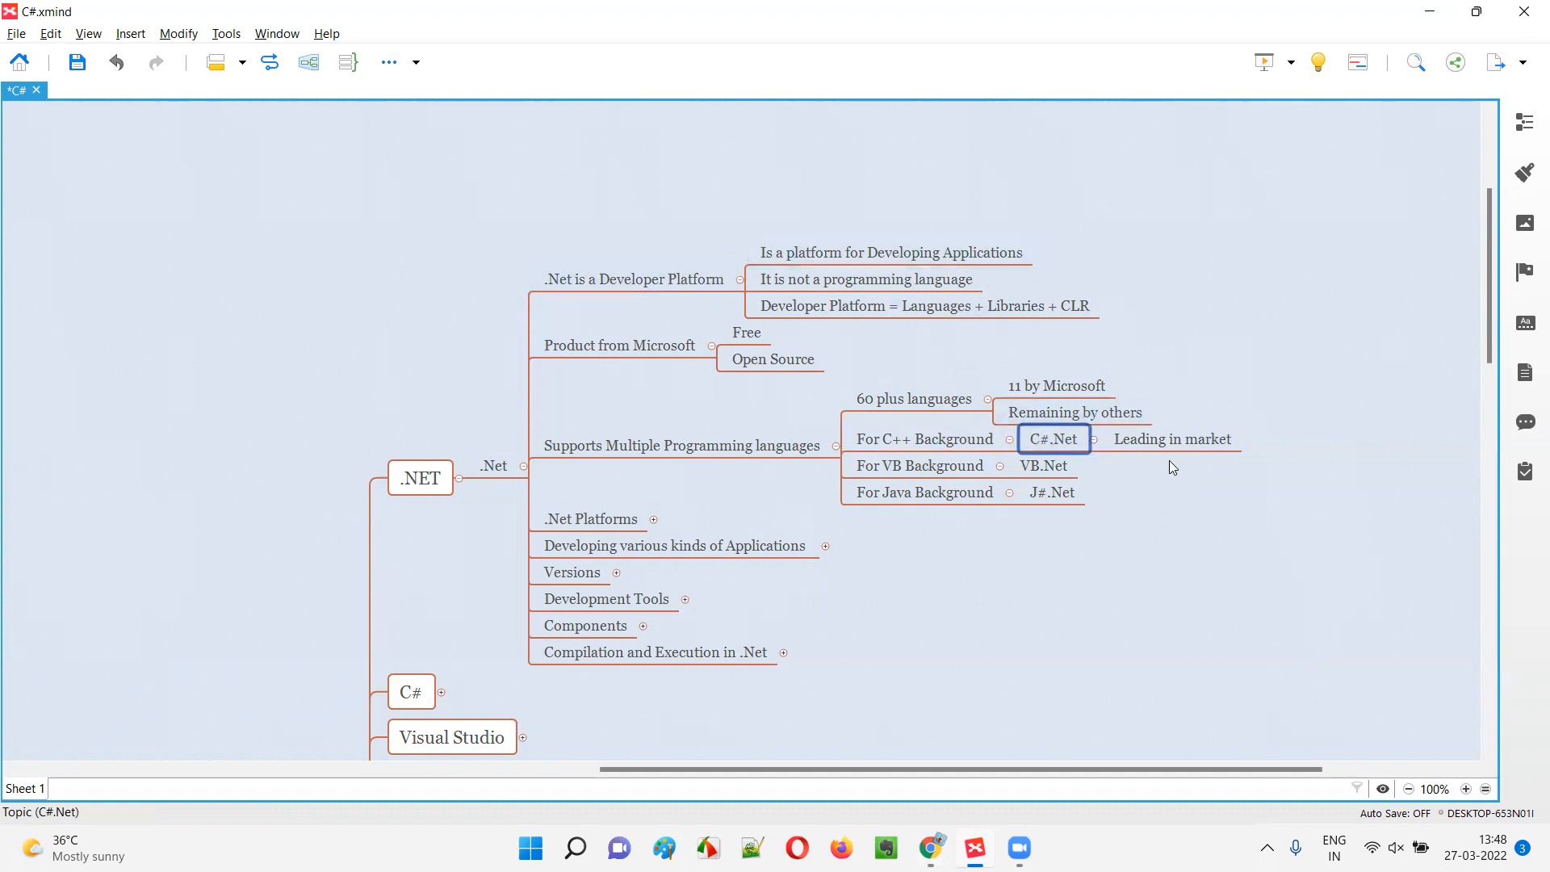
mouse_move(1056, 542)
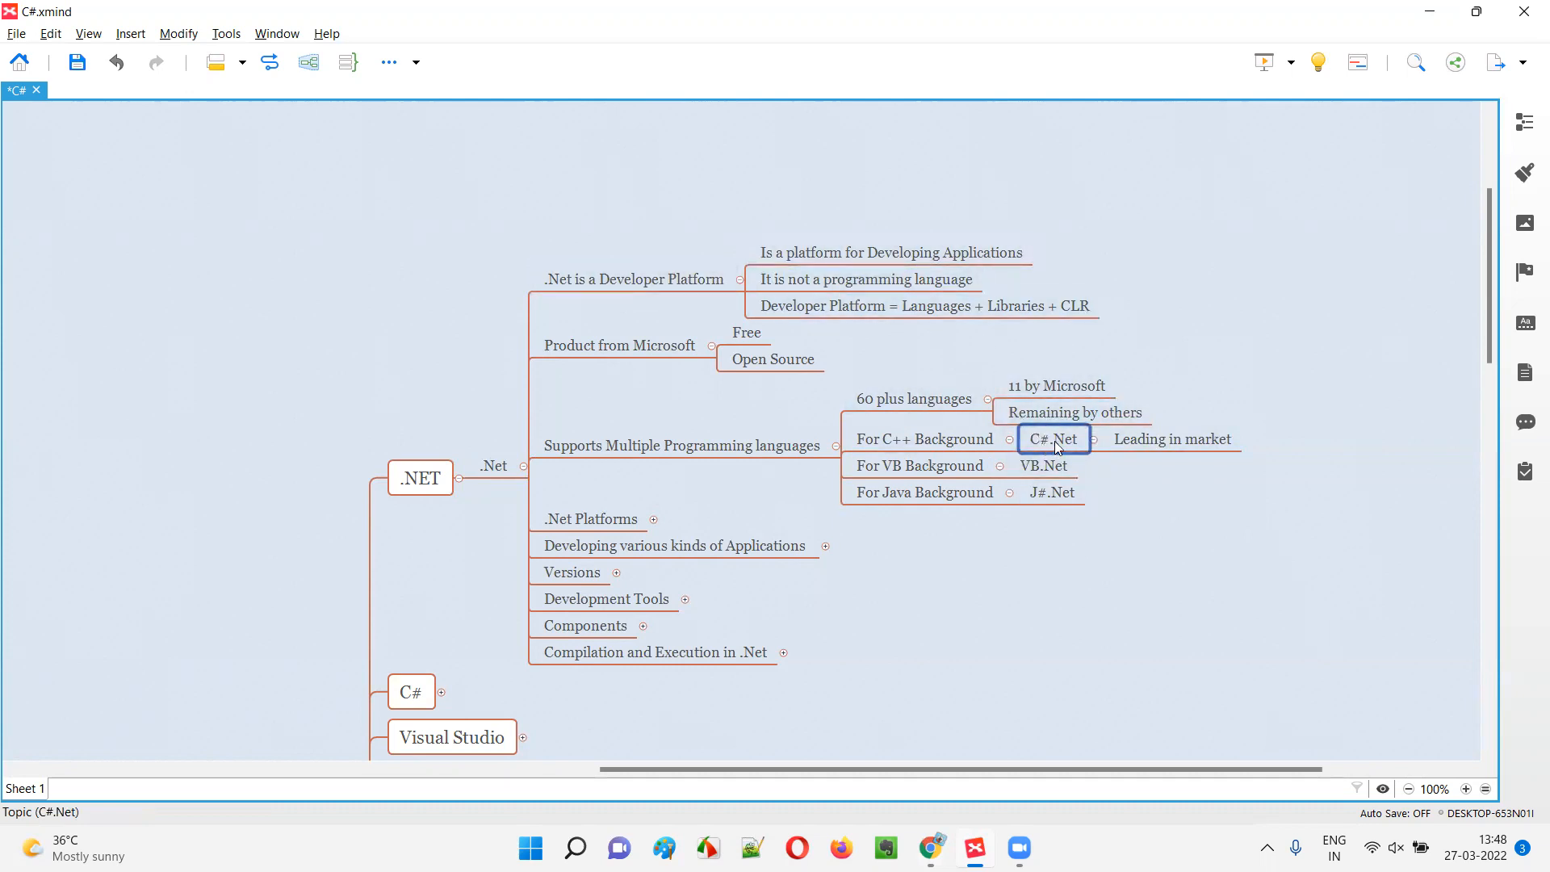
click(922, 439)
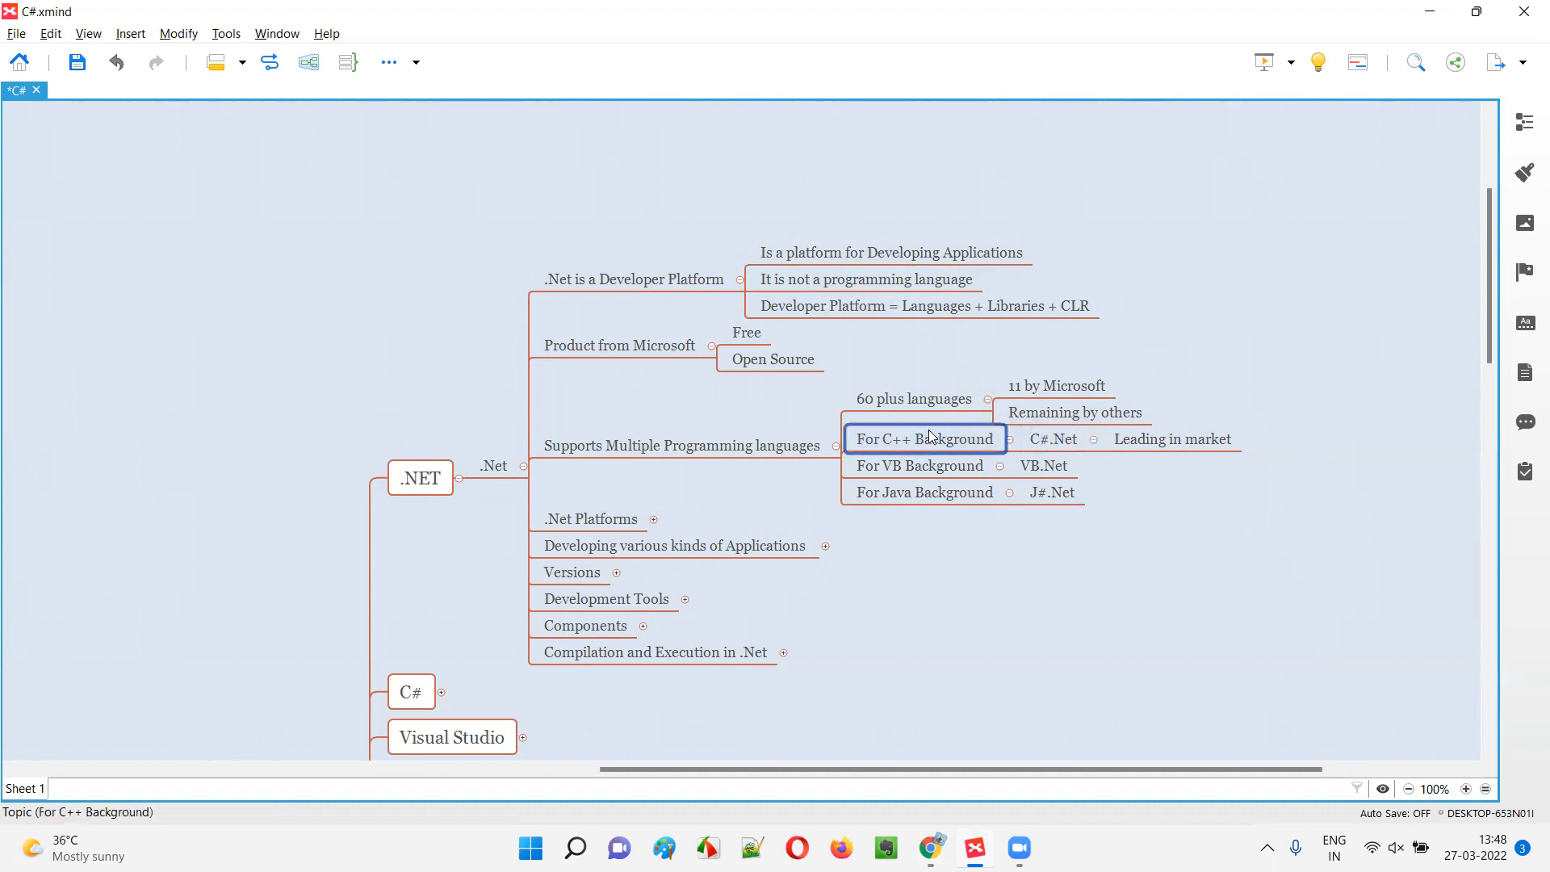
mouse_move(916, 445)
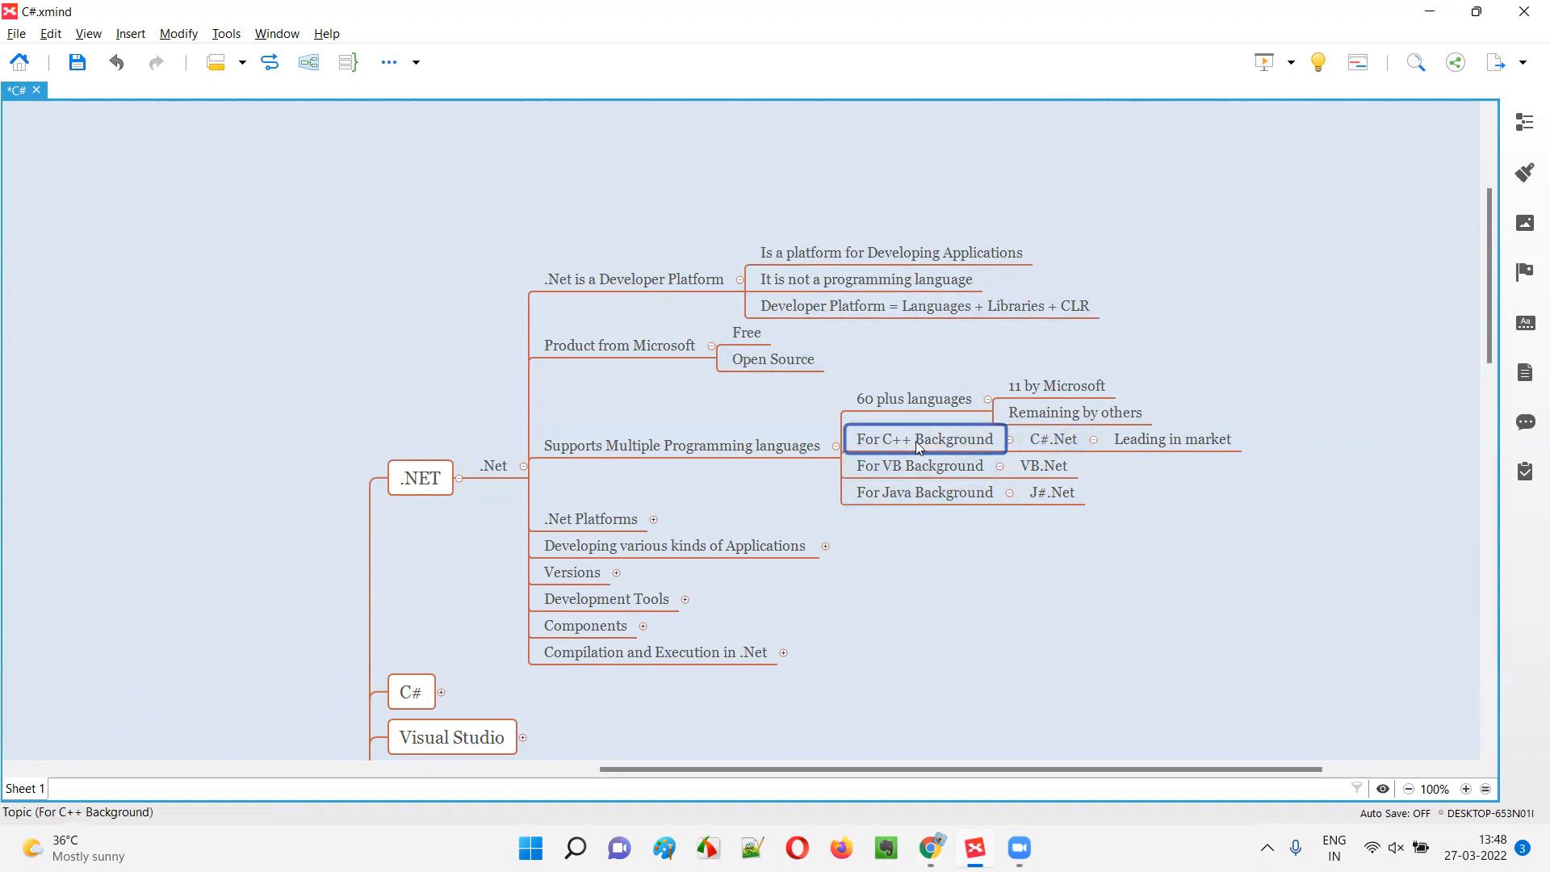
click(1052, 438)
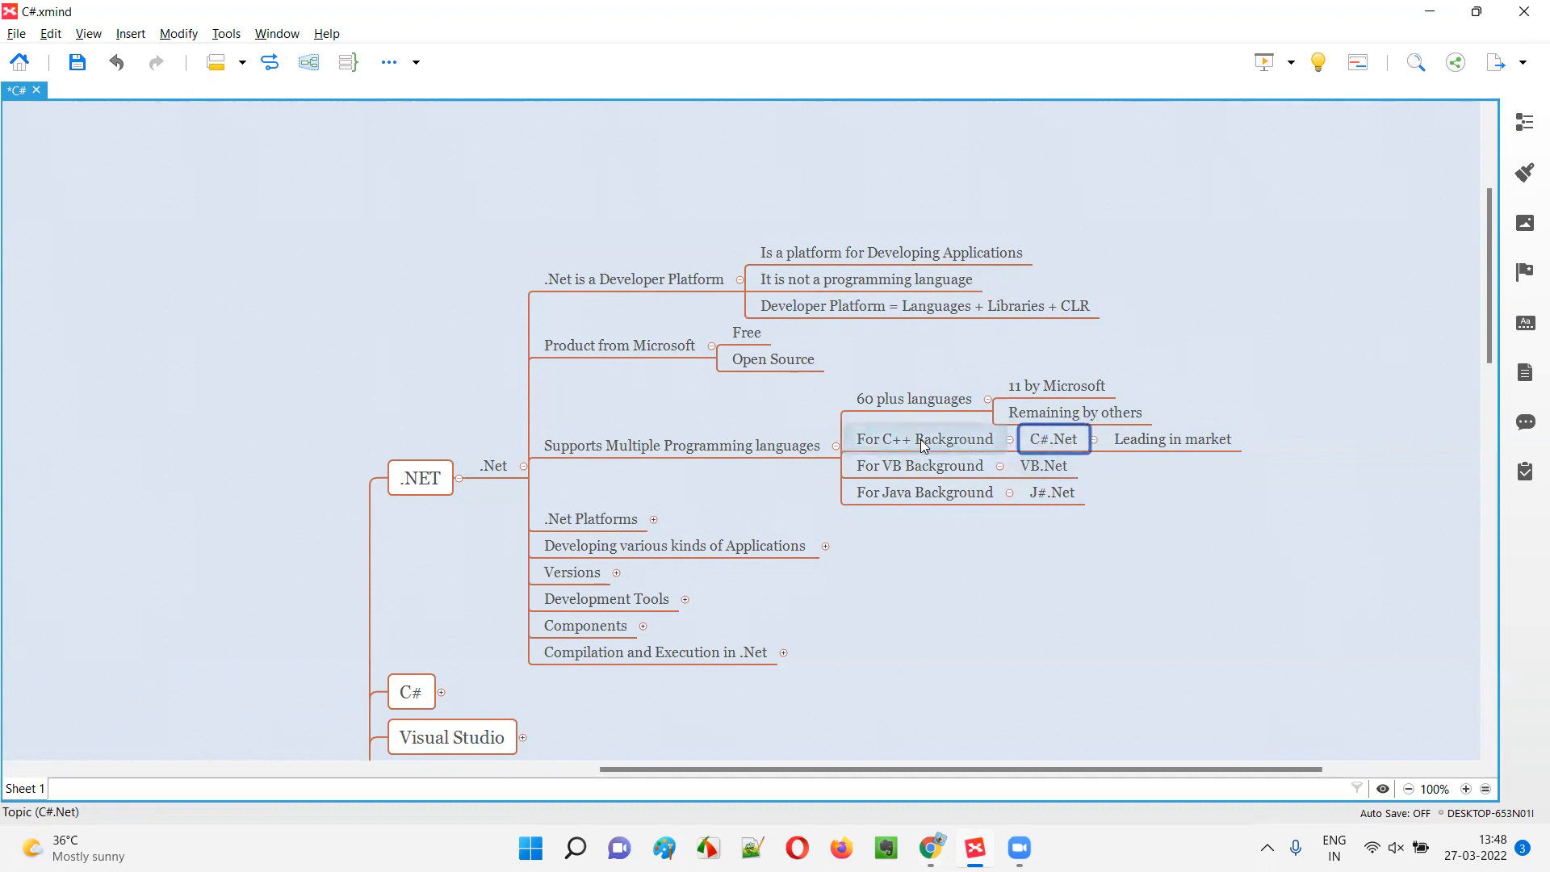
click(924, 437)
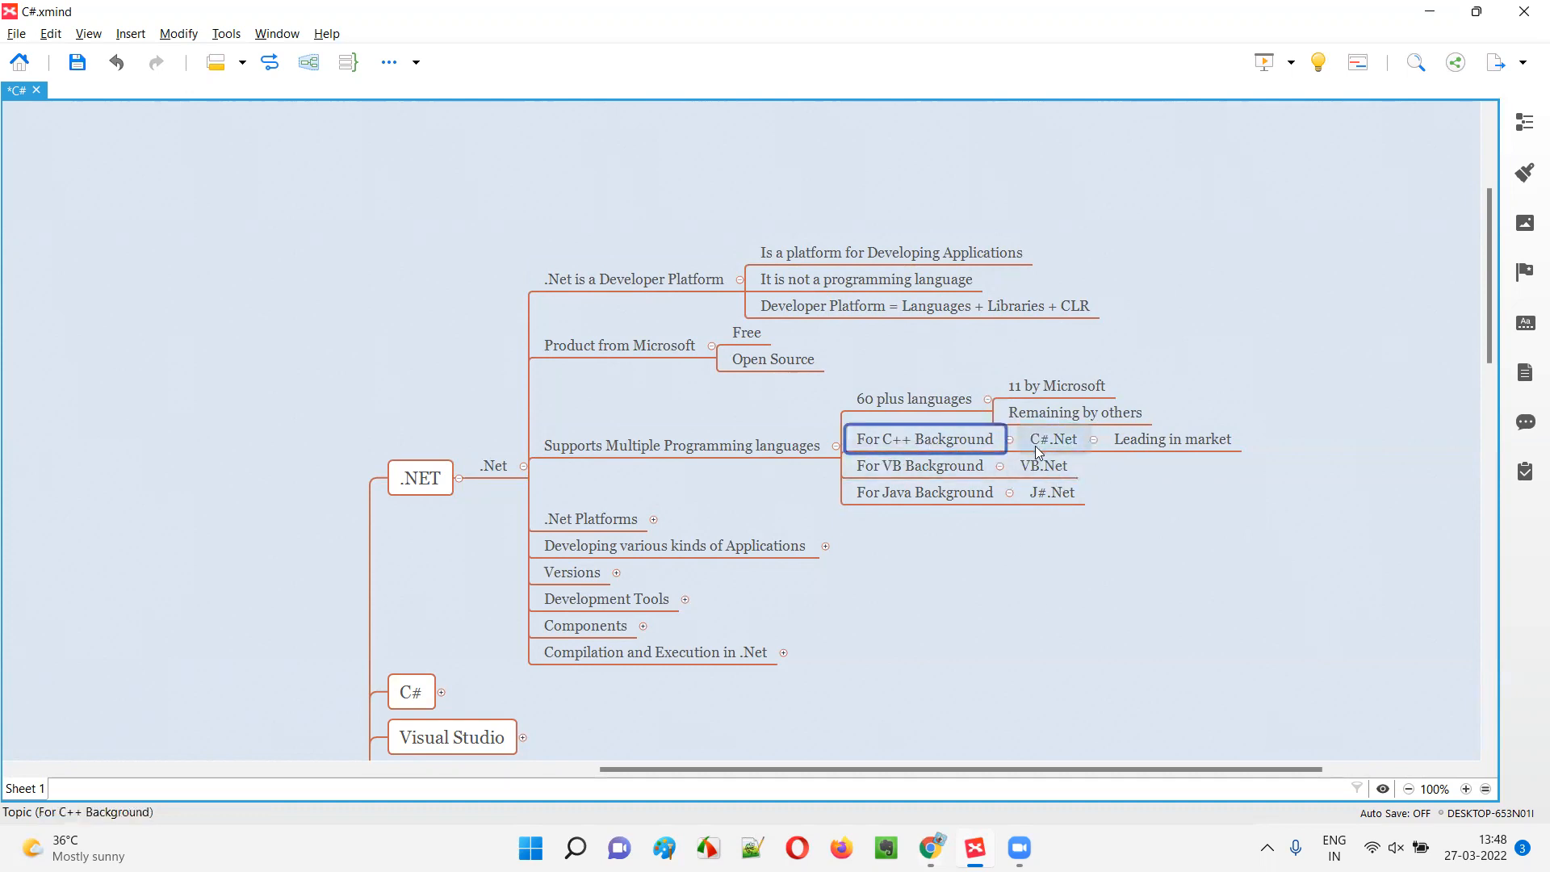
click(1053, 439)
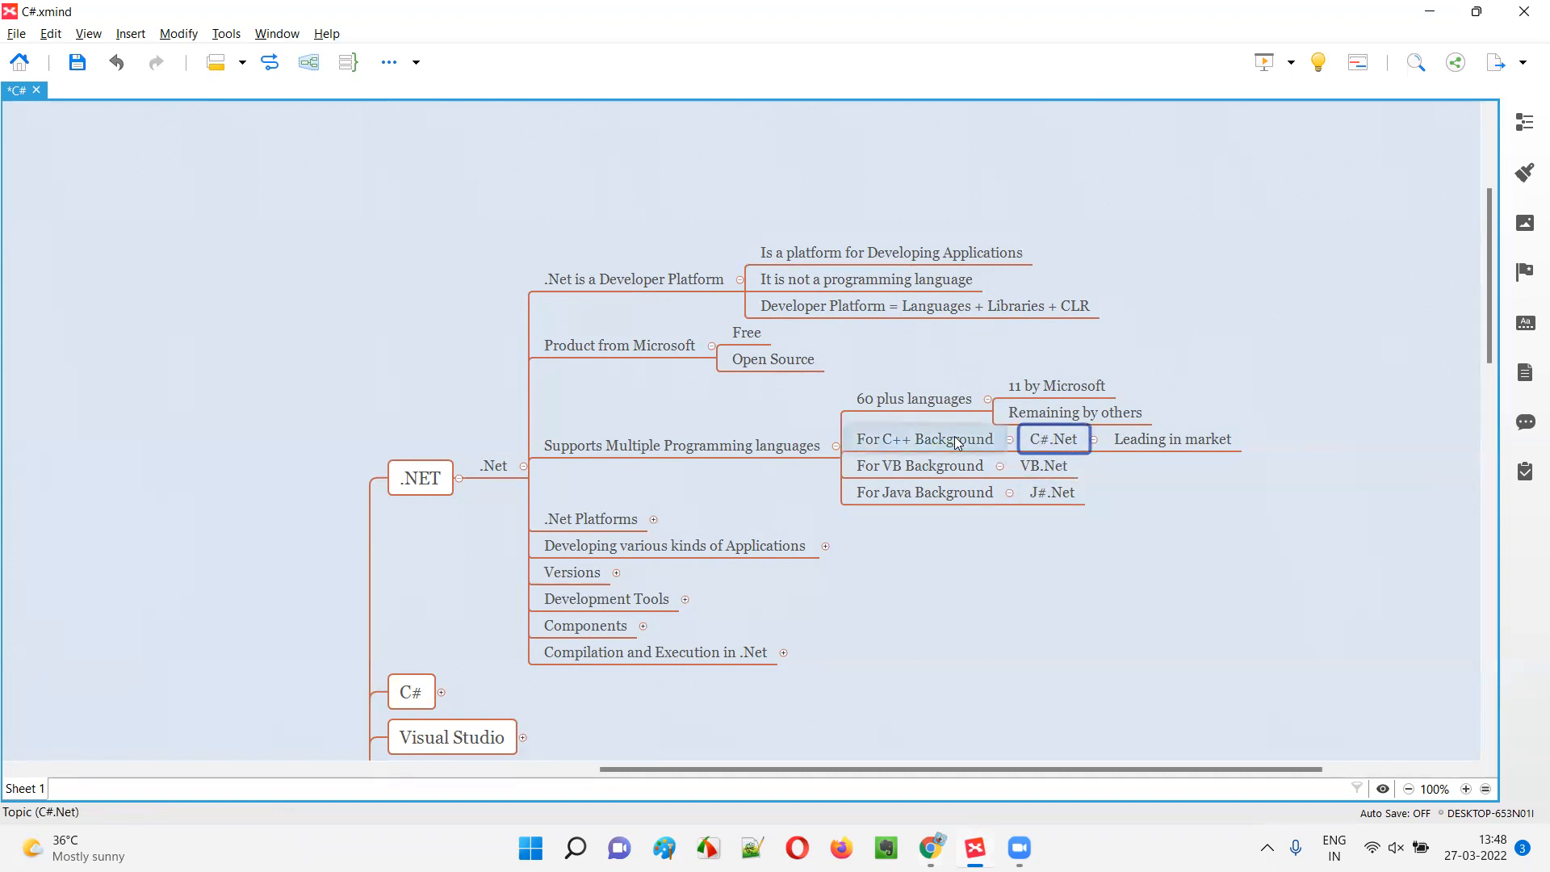
click(924, 438)
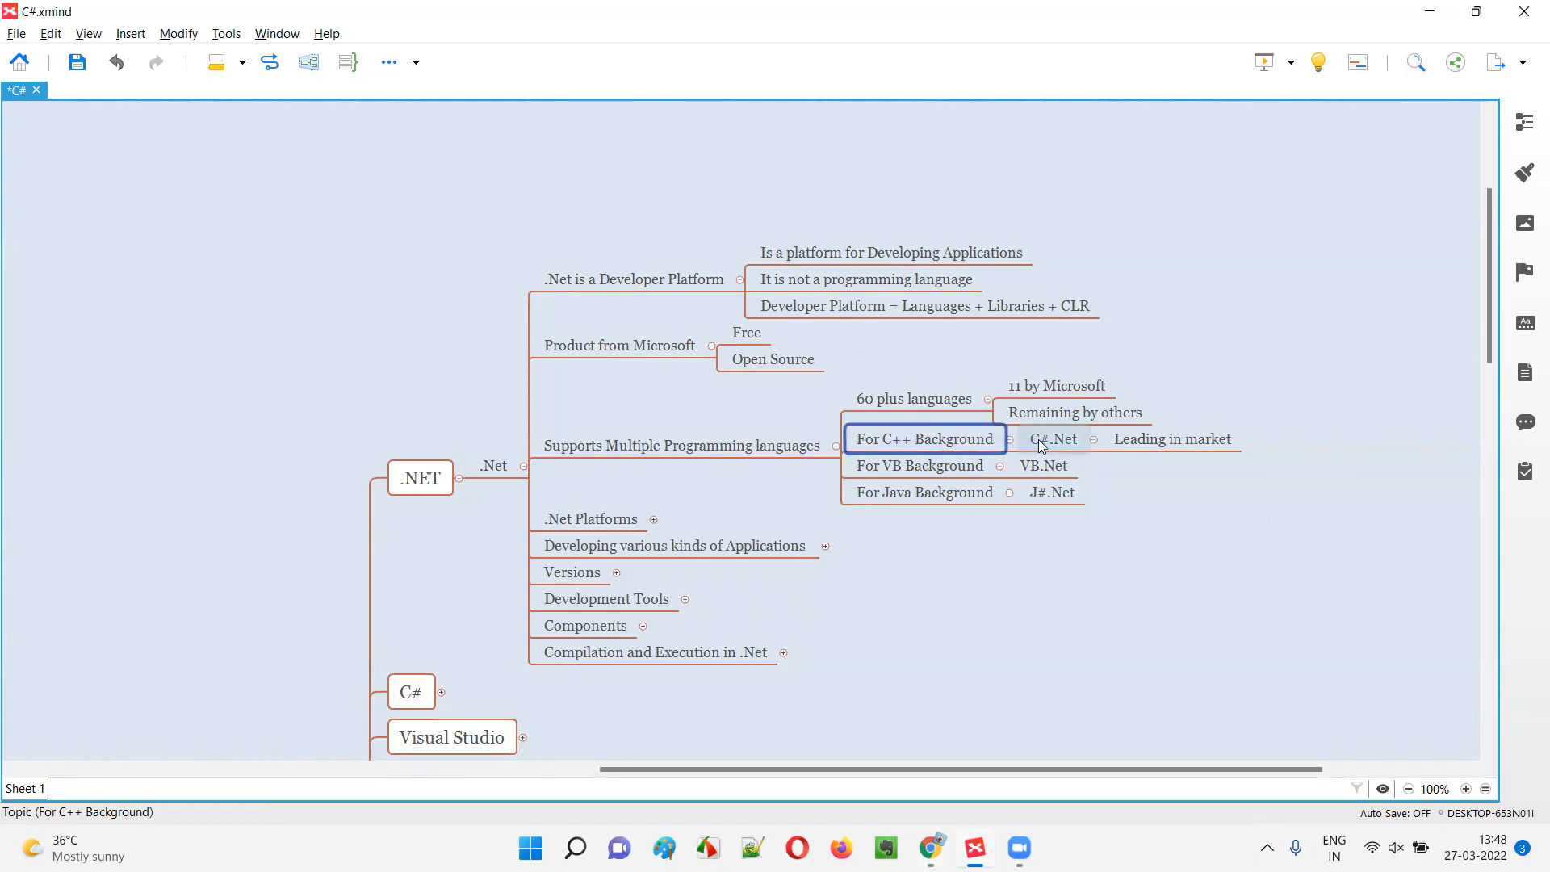
click(1053, 439)
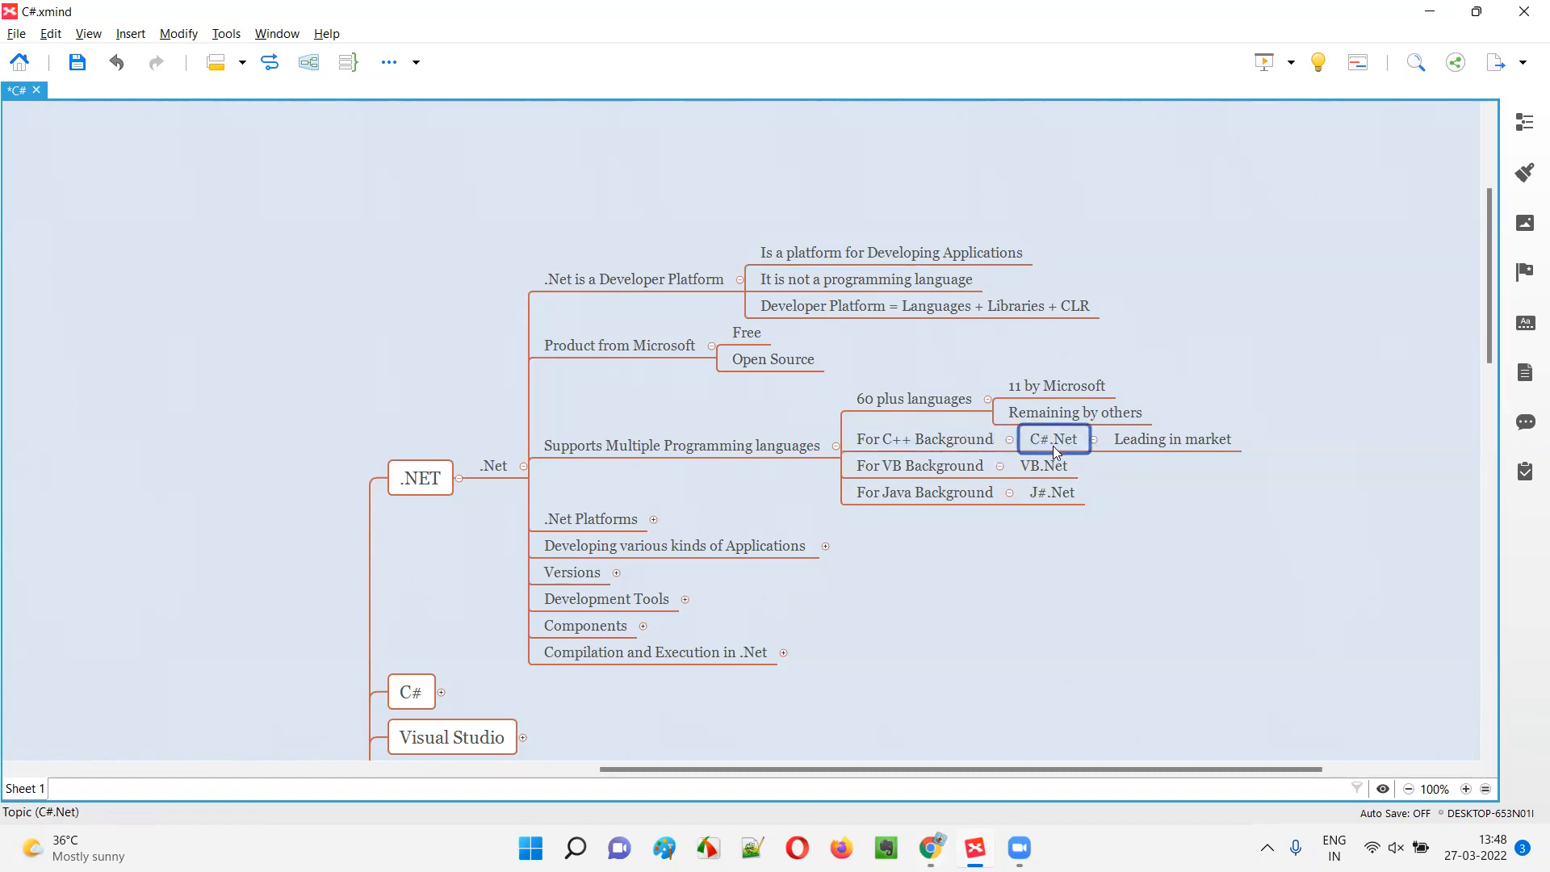
click(919, 465)
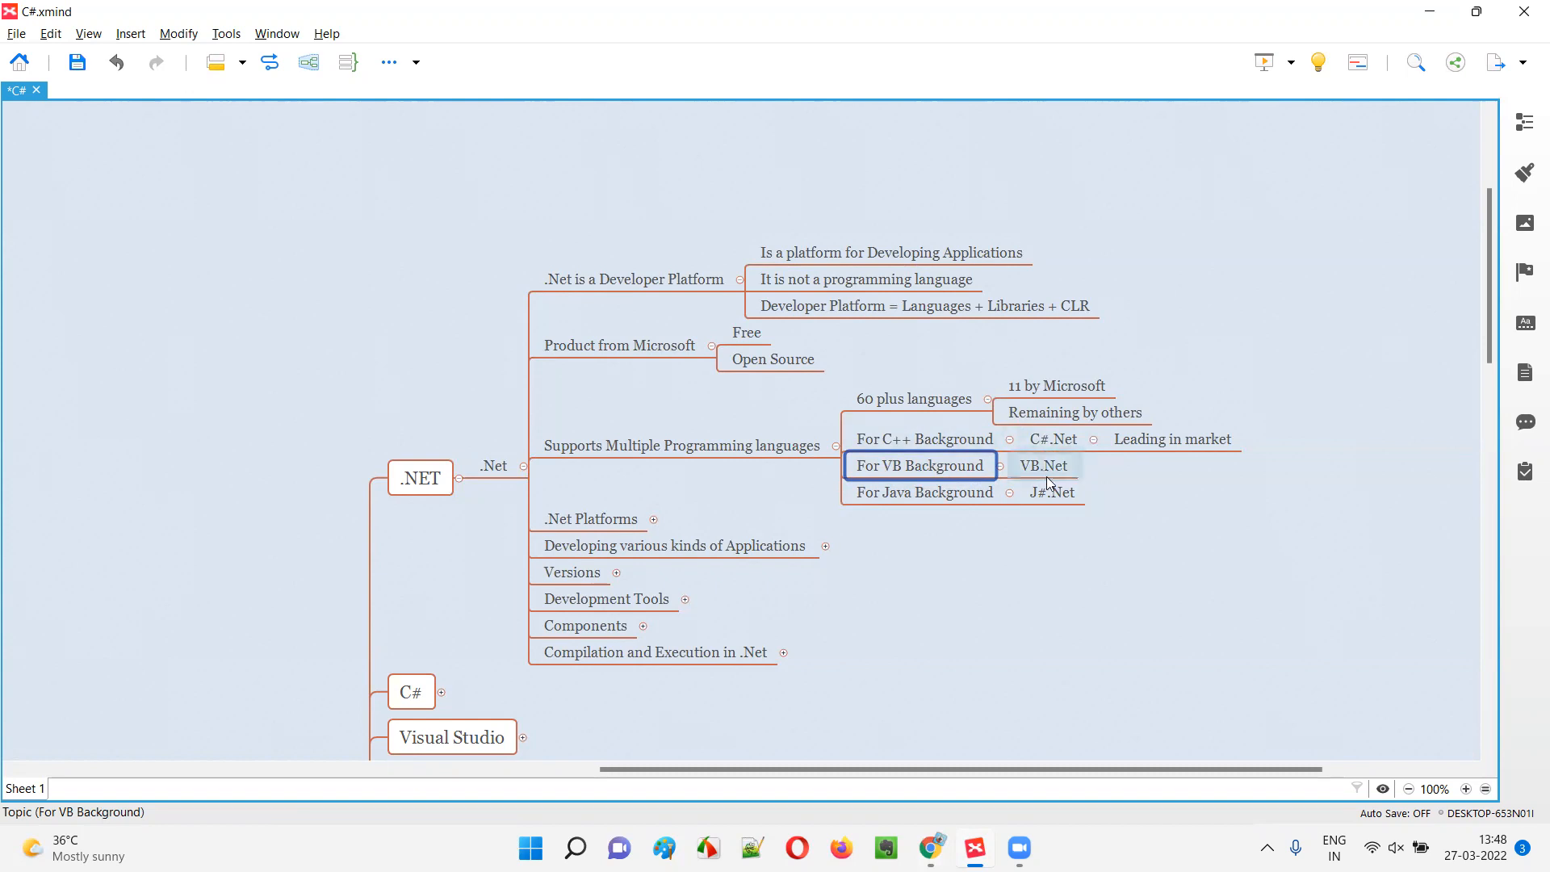
click(1042, 465)
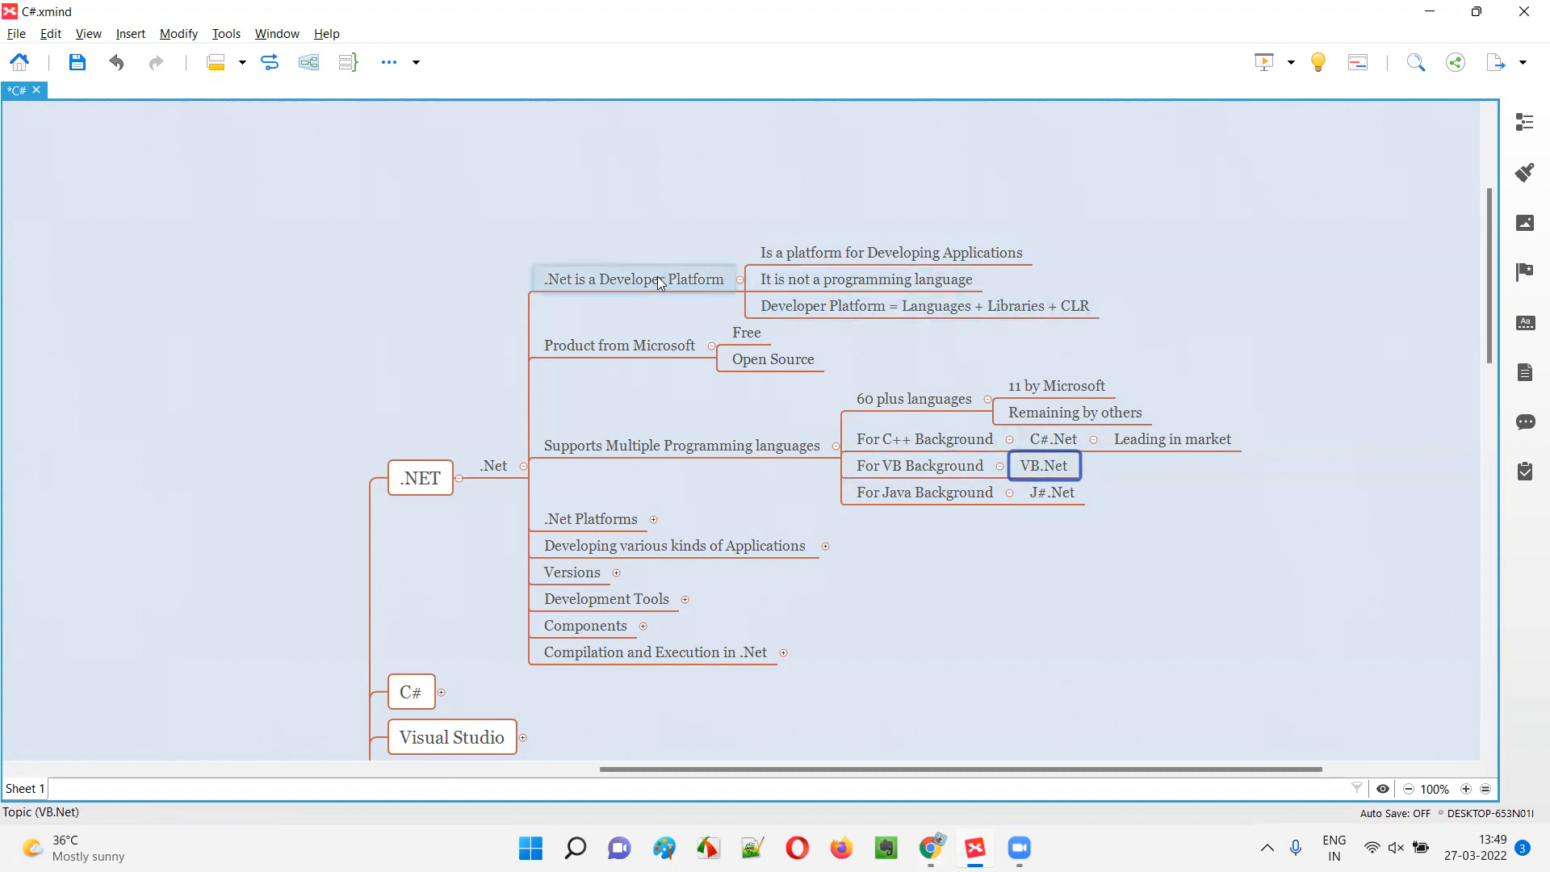
click(634, 278)
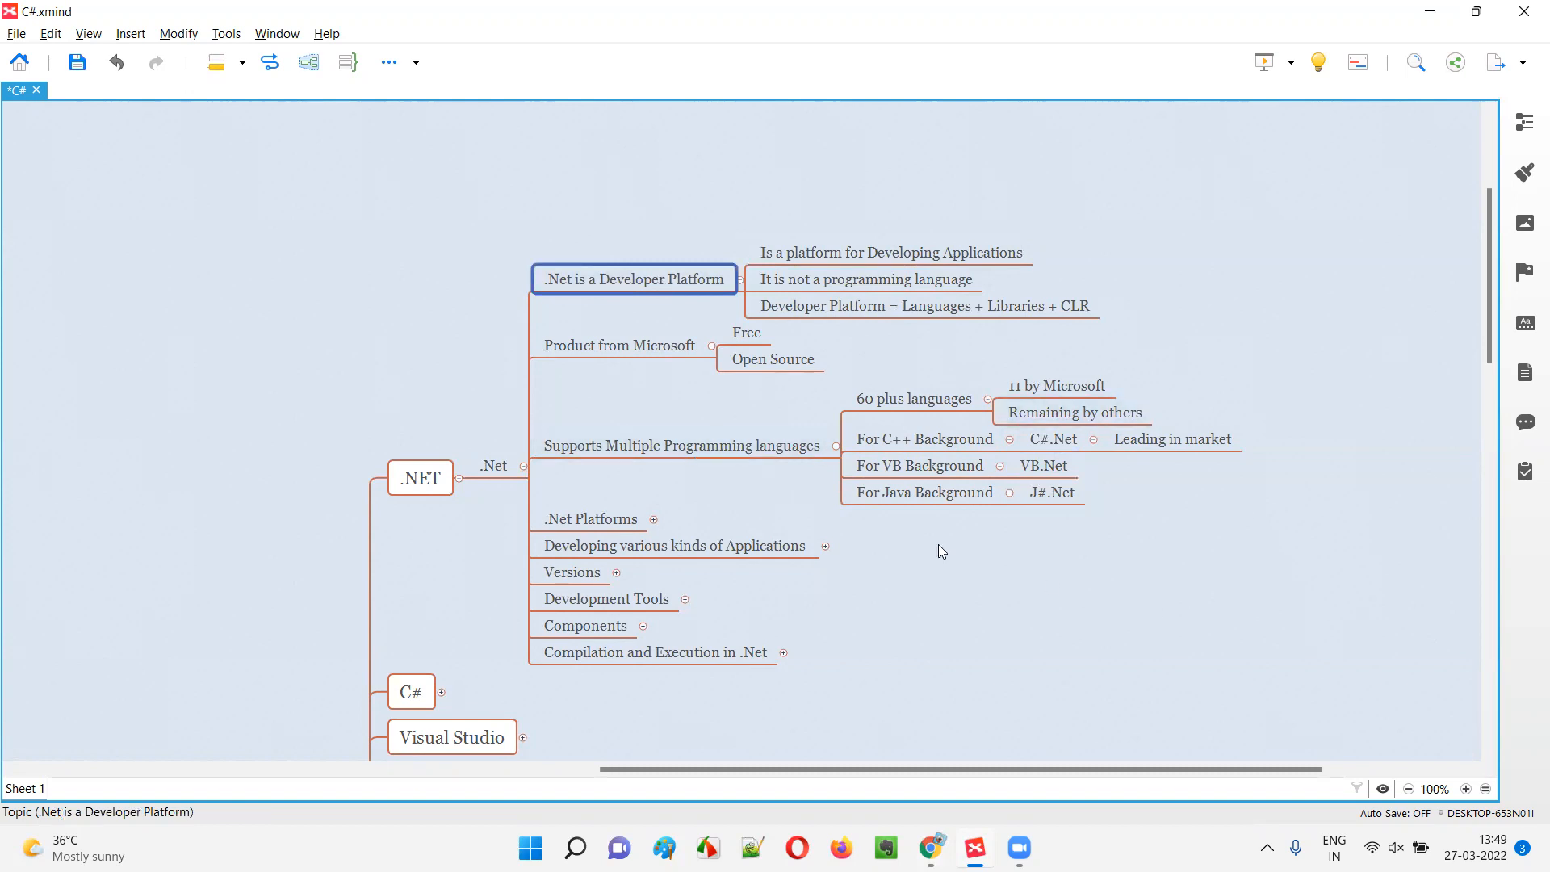
click(921, 492)
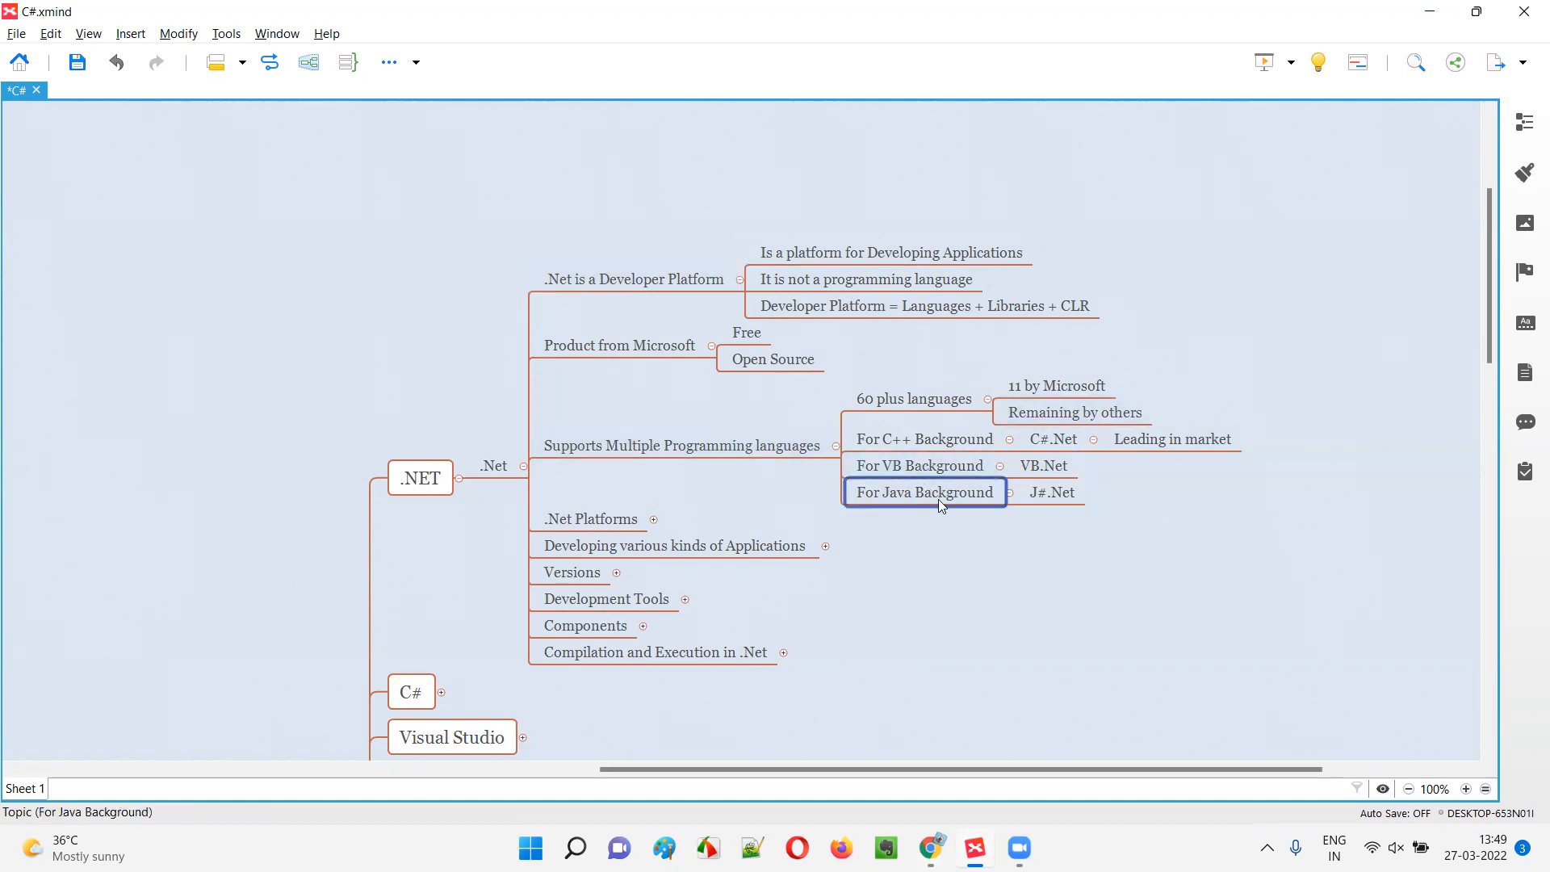
click(1051, 492)
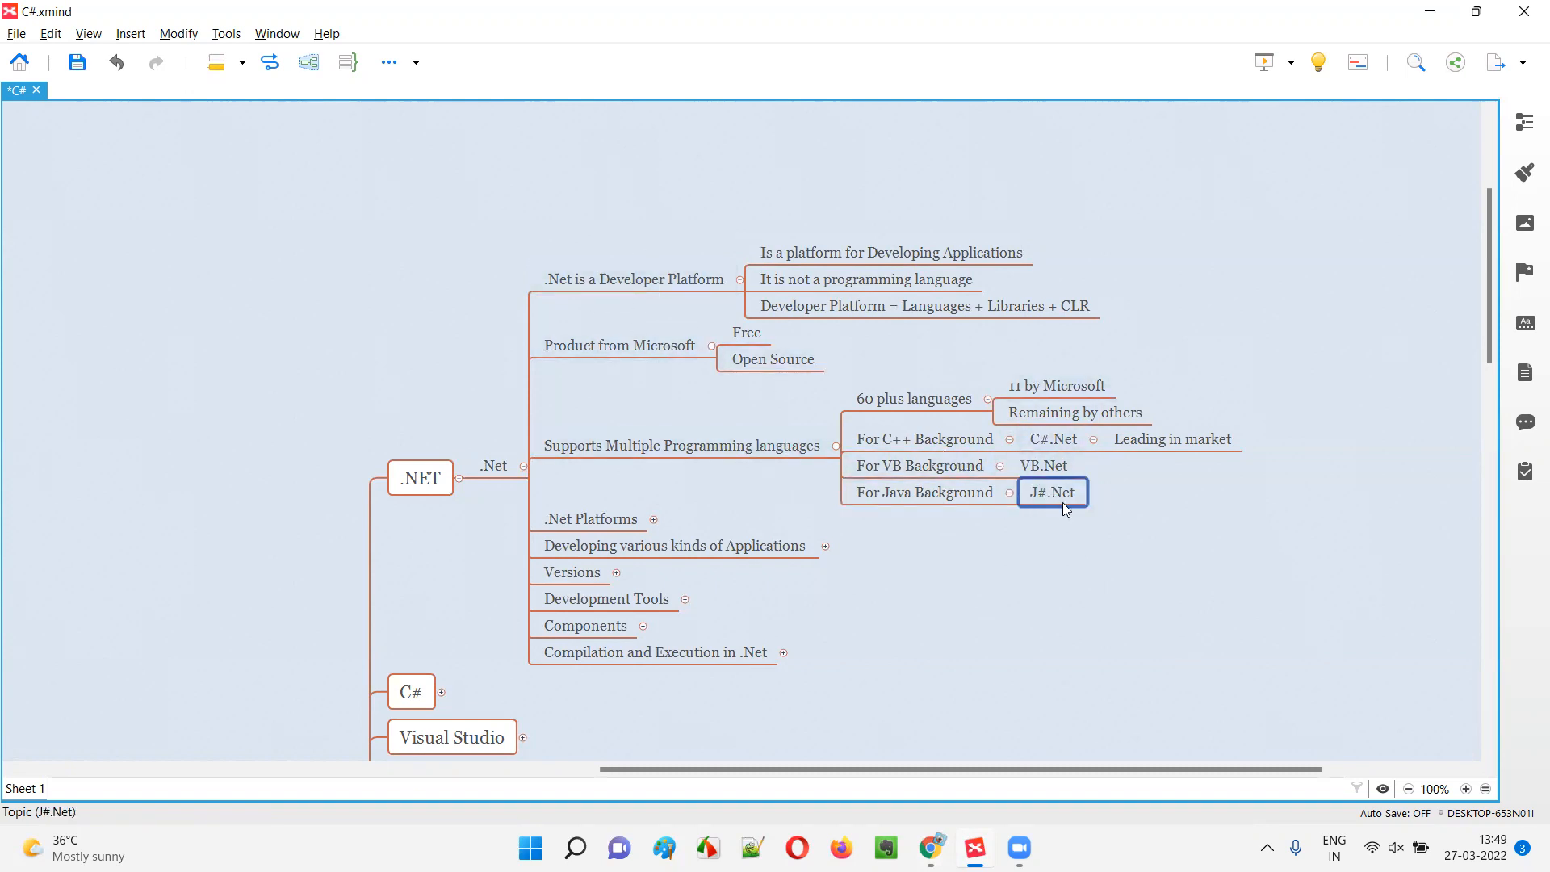
click(681, 445)
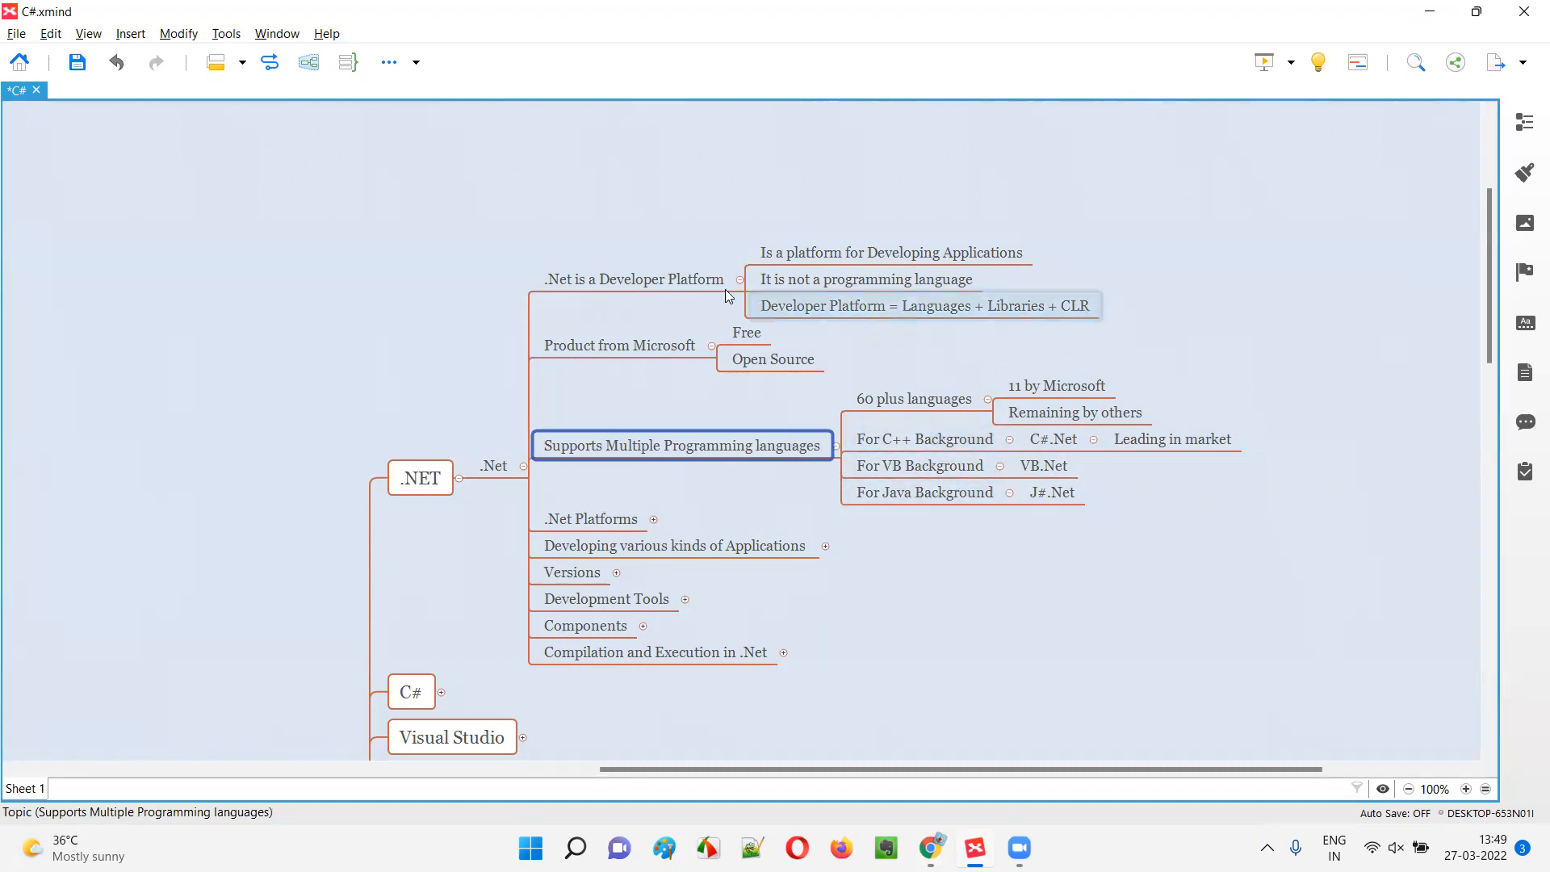
click(719, 303)
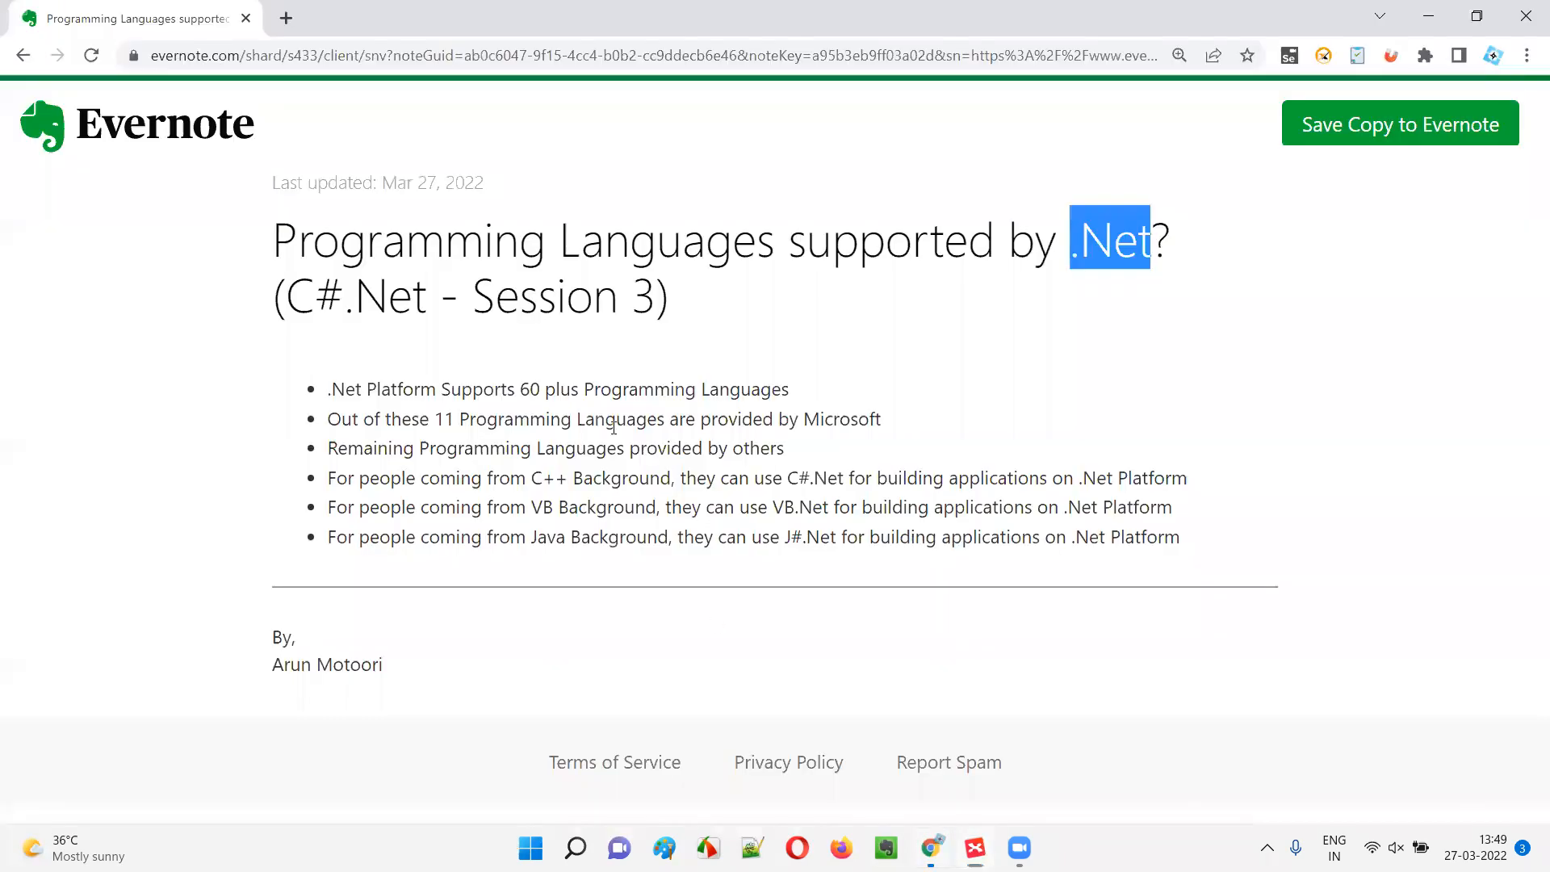
click(704, 322)
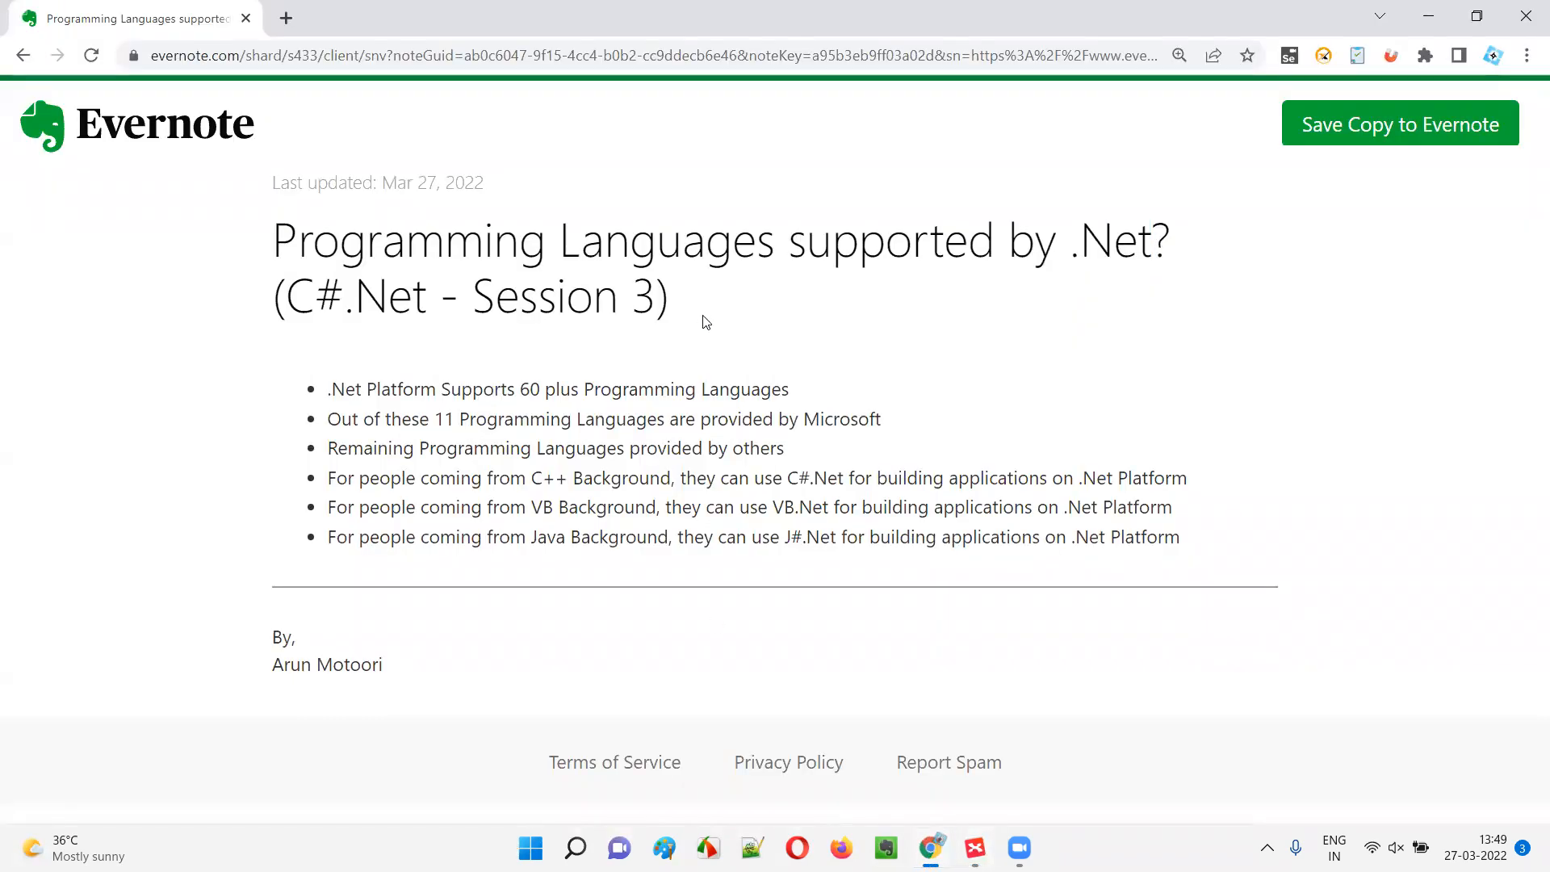